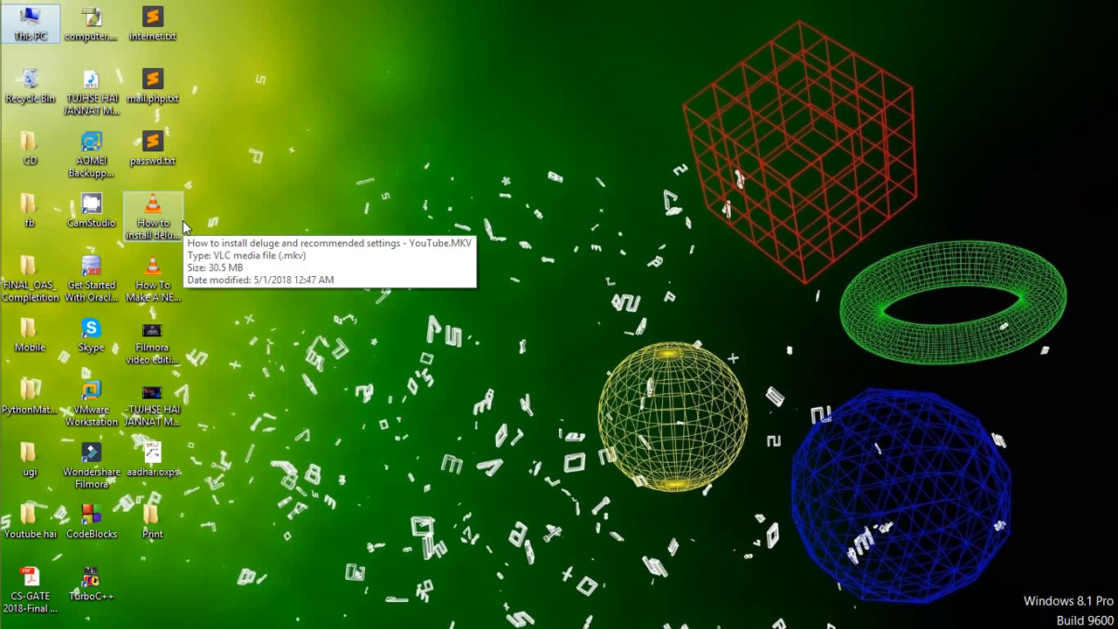
- Navigate from This PC into Local Disk (F:) and the Java Project folder holding MULTIBANK.dmp
double_click(31, 21)
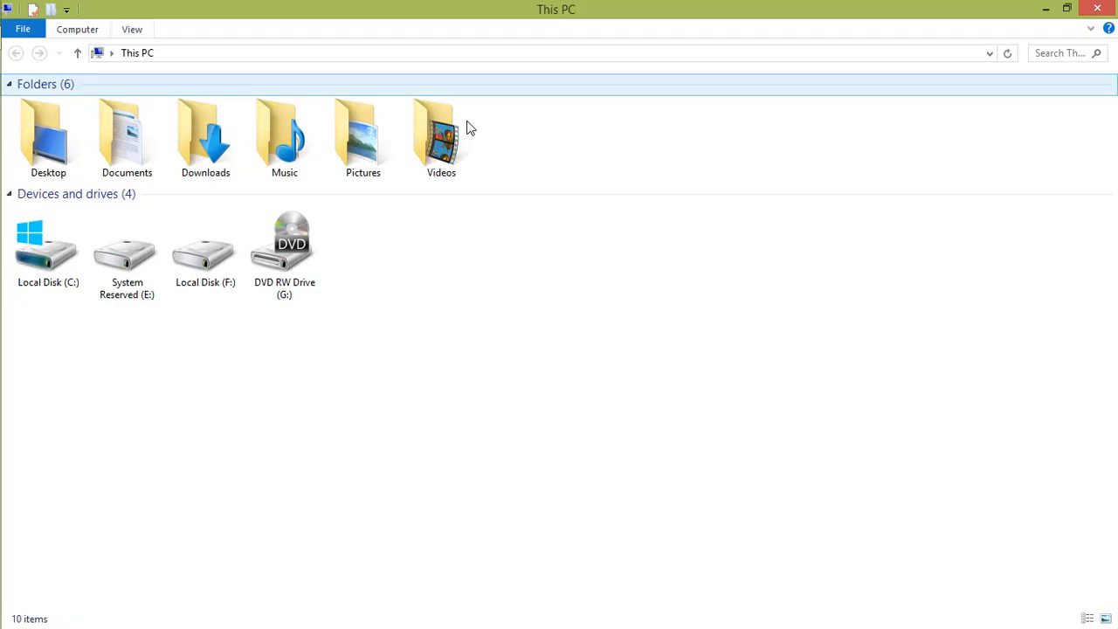
double_click(206, 243)
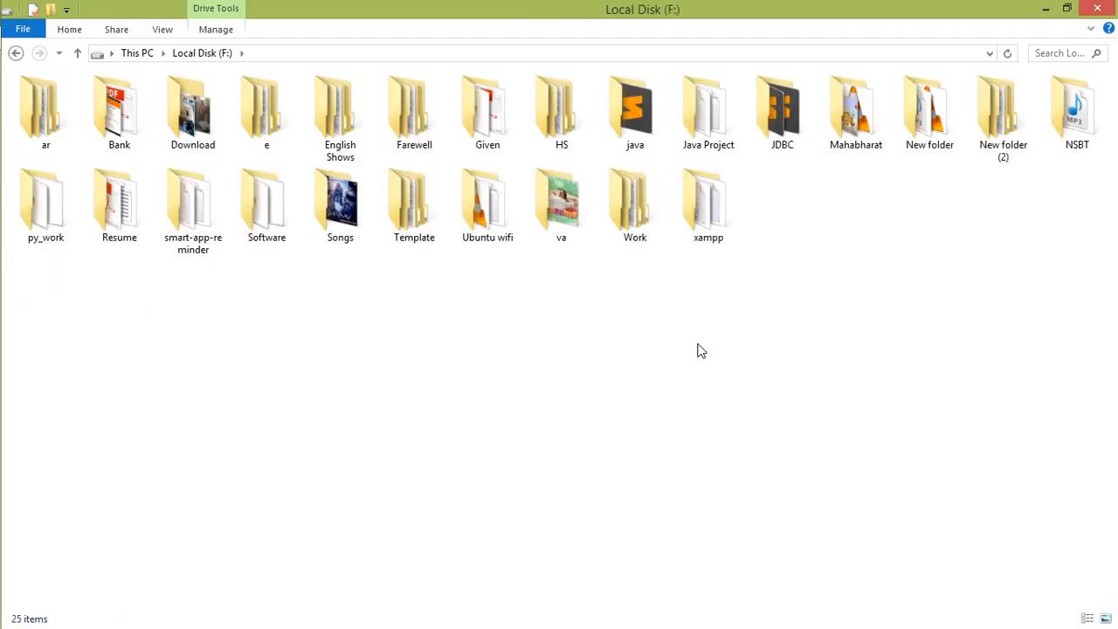
mouse_move(708, 114)
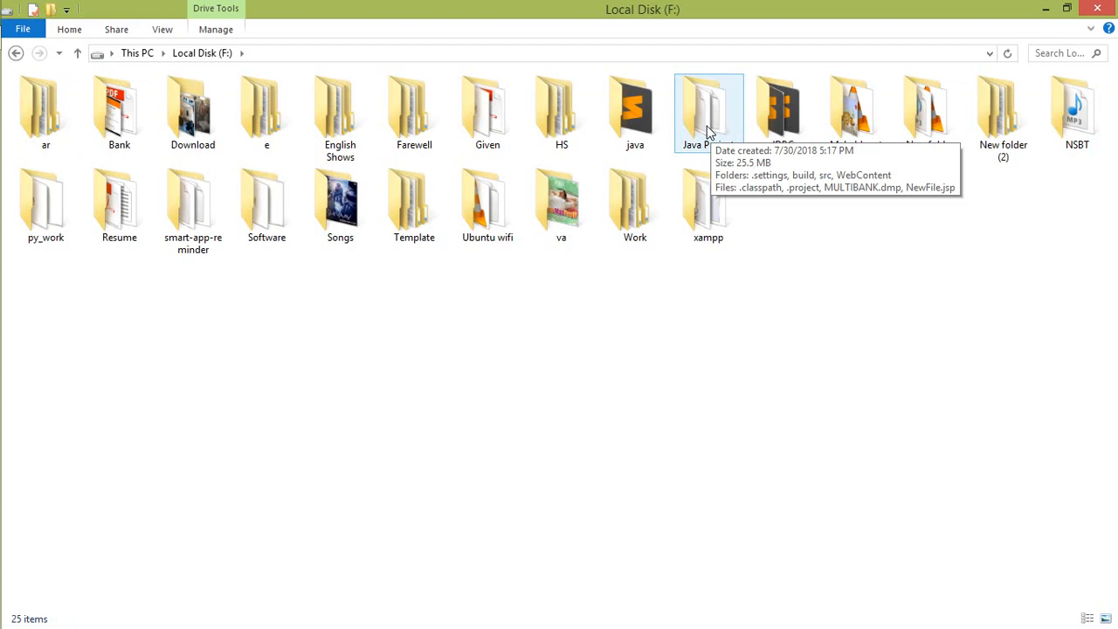
double_click(710, 108)
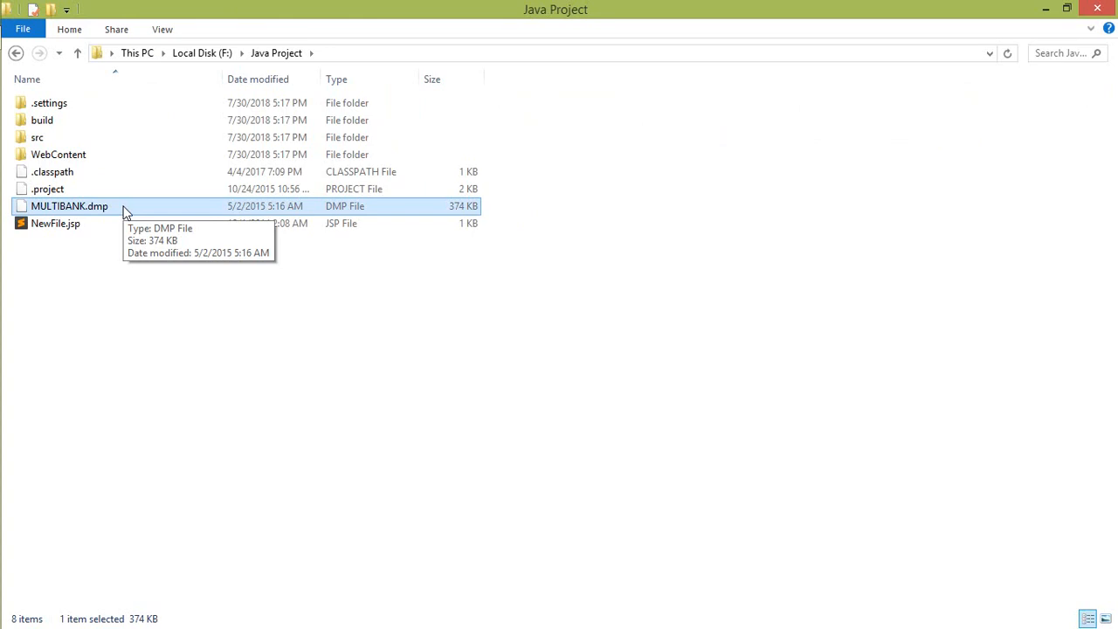
mouse_move(71, 136)
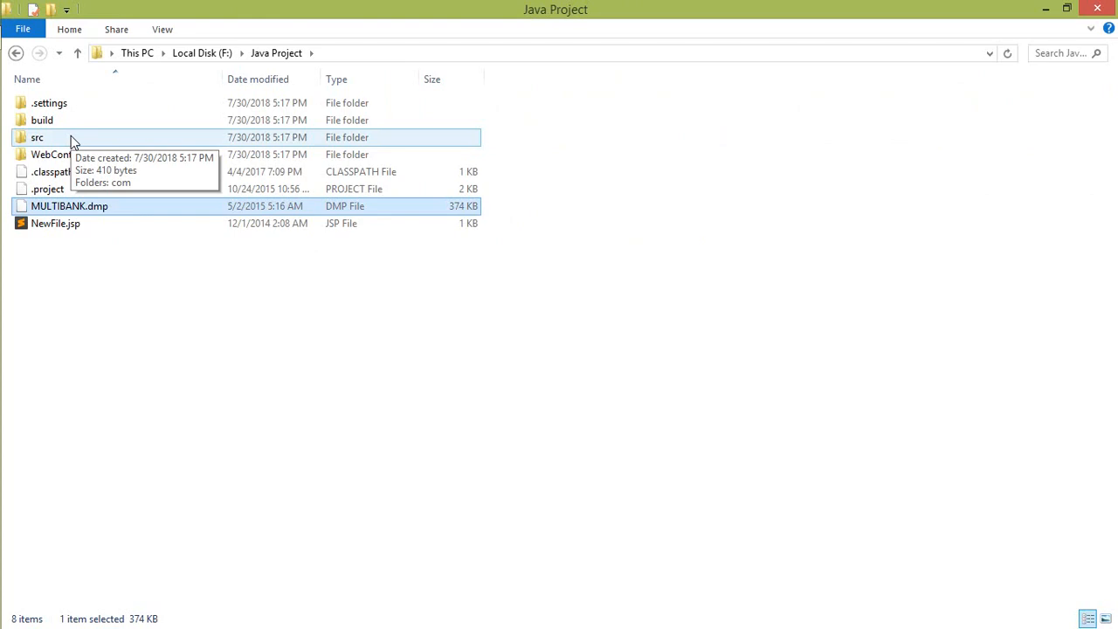
- Go through src\com\jdbc and open DbCon.java in Sublime Text
double_click(37, 136)
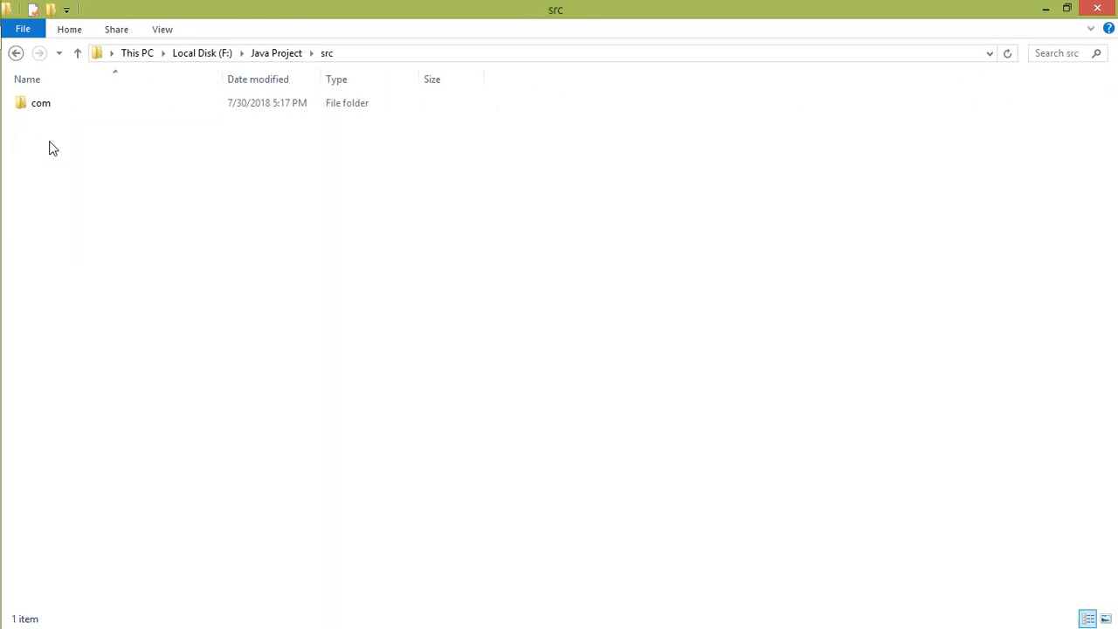
double_click(42, 102)
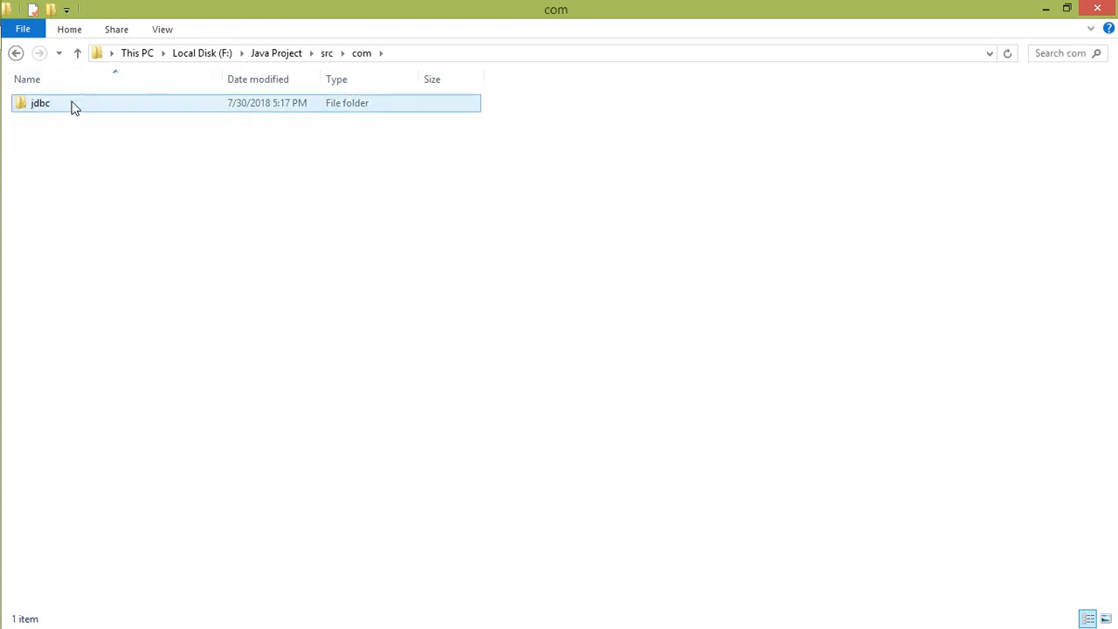
double_click(40, 103)
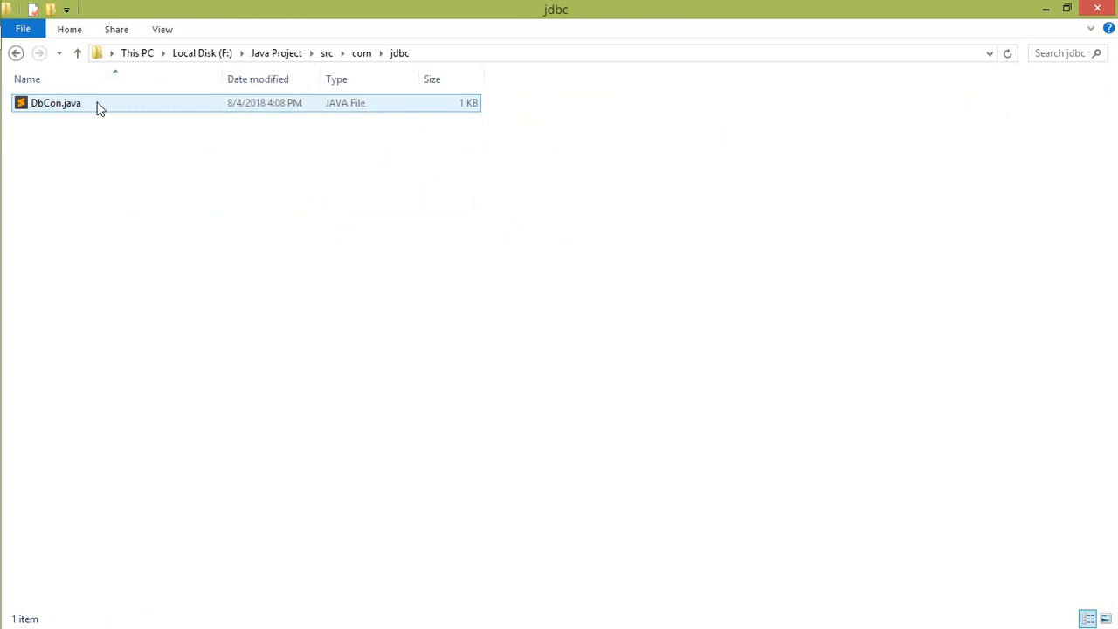
double_click(56, 101)
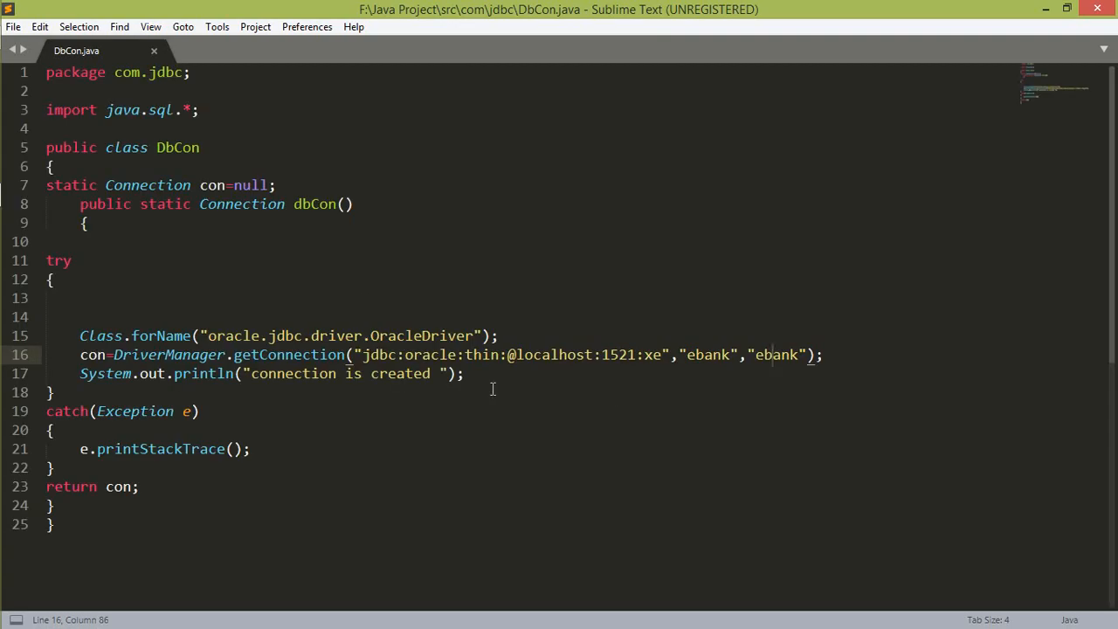
- Highlight the ebank credentials in the getConnection line, then launch Run SQL Command Line
click(278, 355)
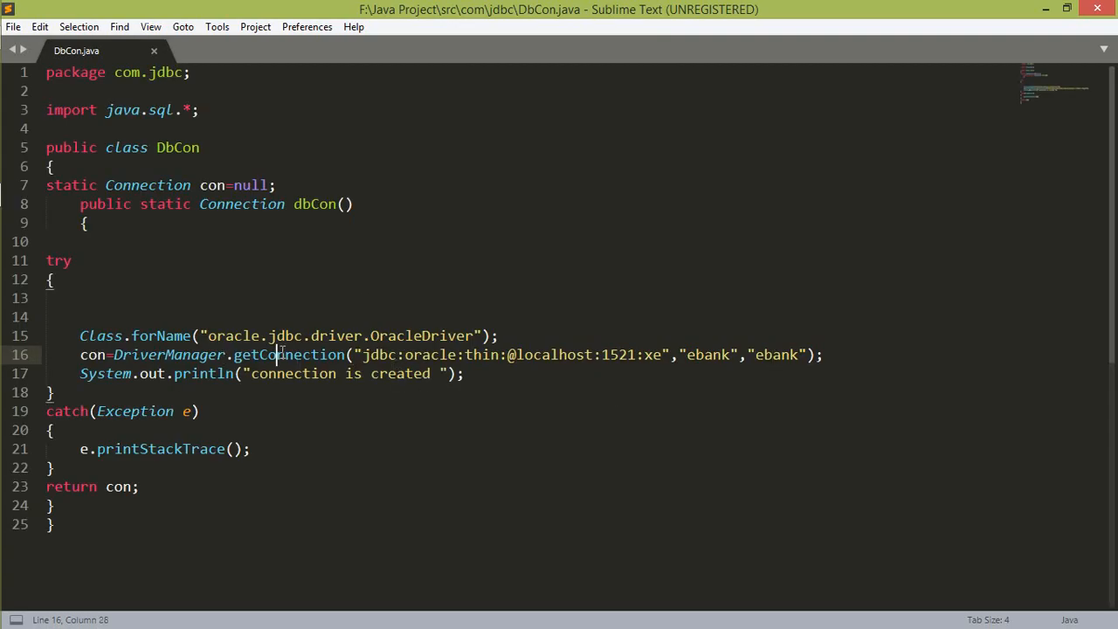
drag(279, 355, 568, 354)
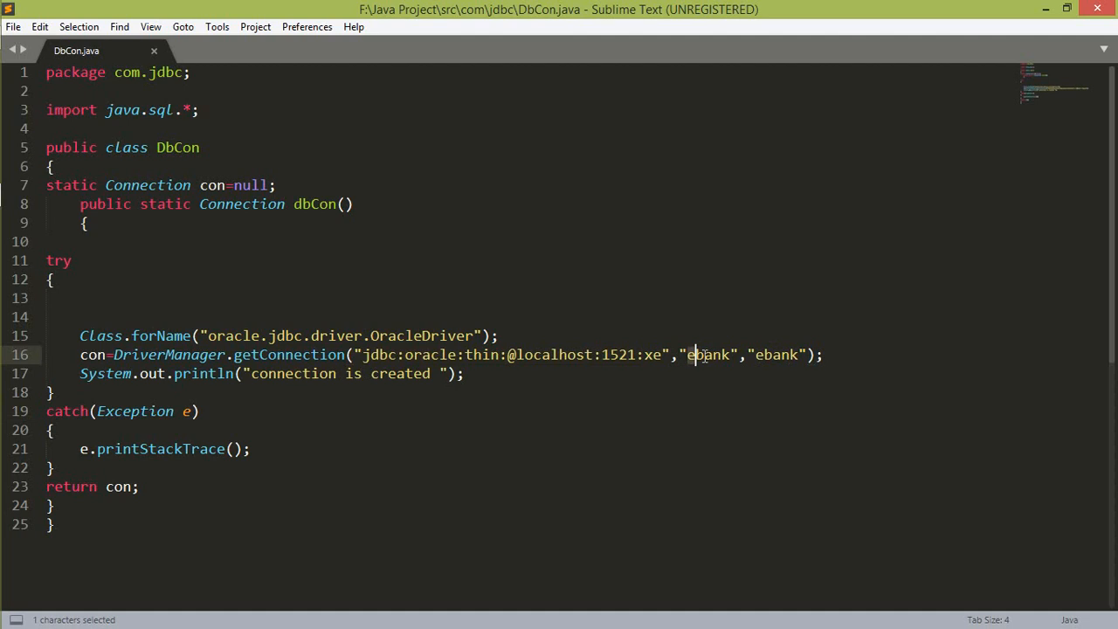
double_click(776, 354)
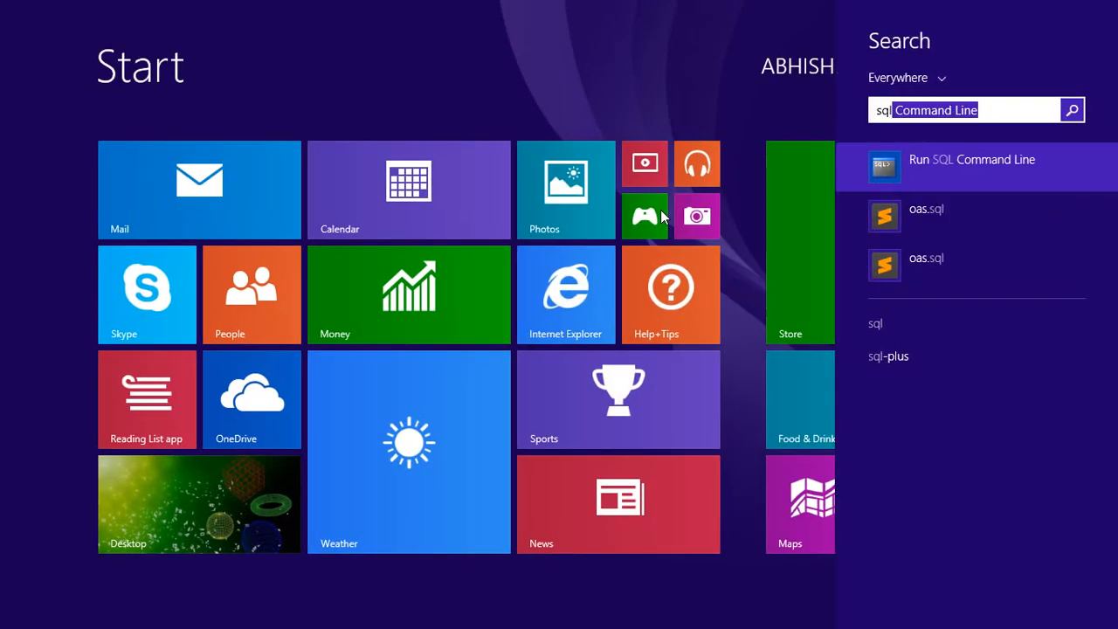
click(971, 164)
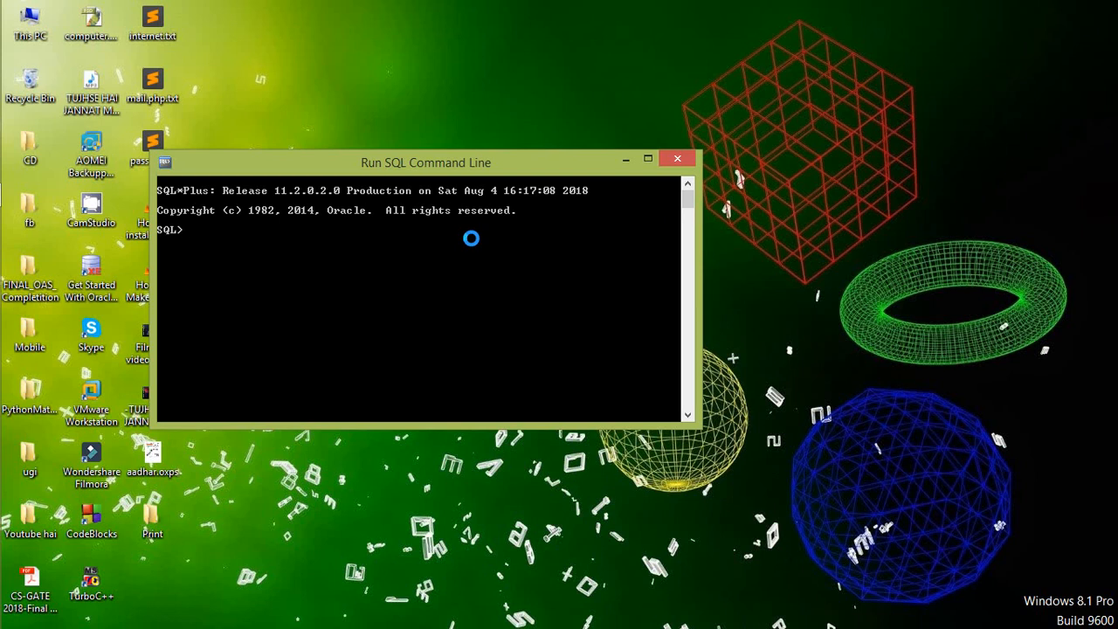
- Connect in SQL*Plus with 'conn sys as sysdba' and the sys password
text(co)
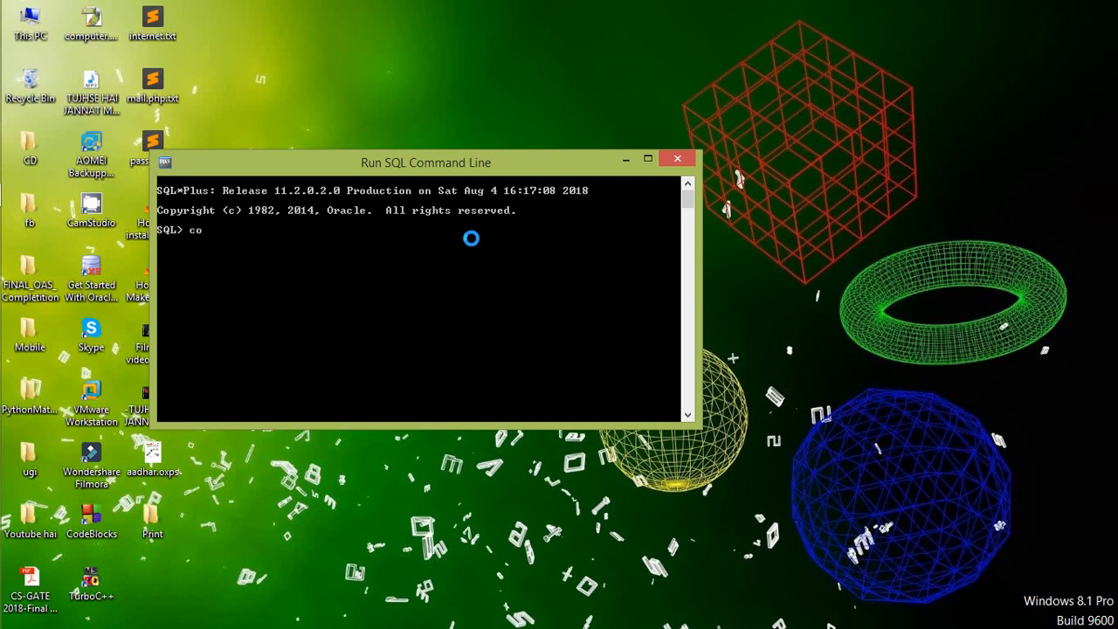
text(nn)
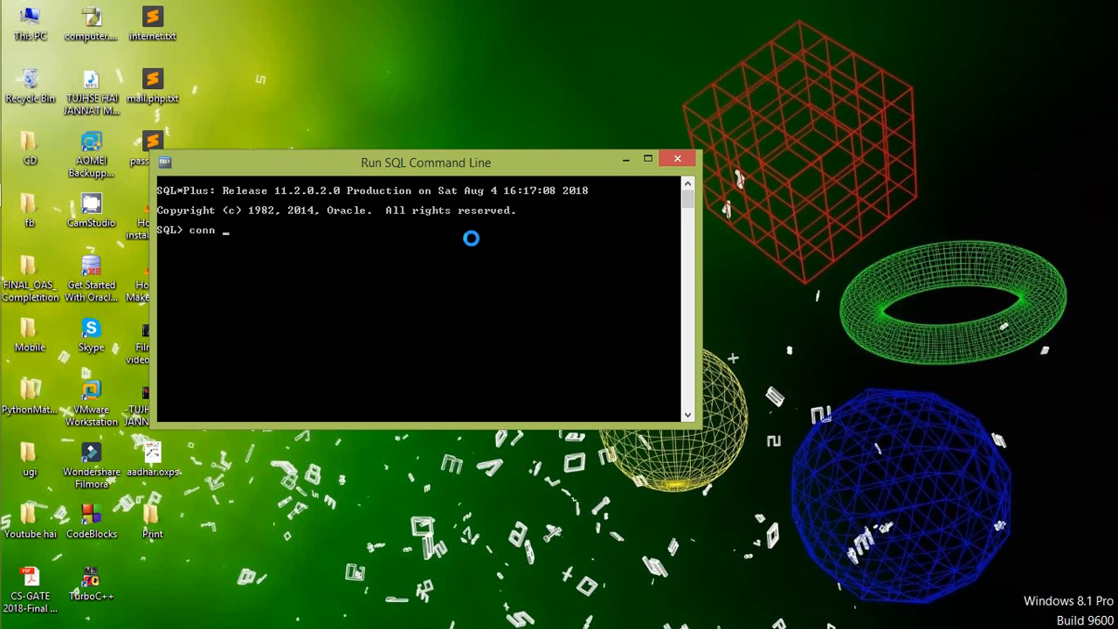
text(sys as)
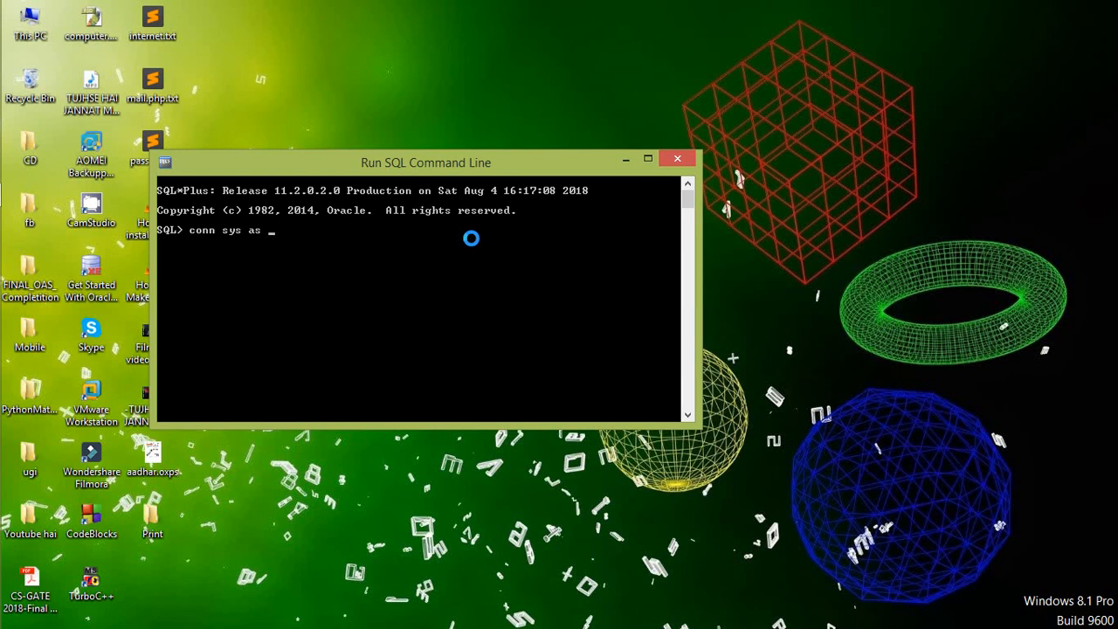
text(sysdb)
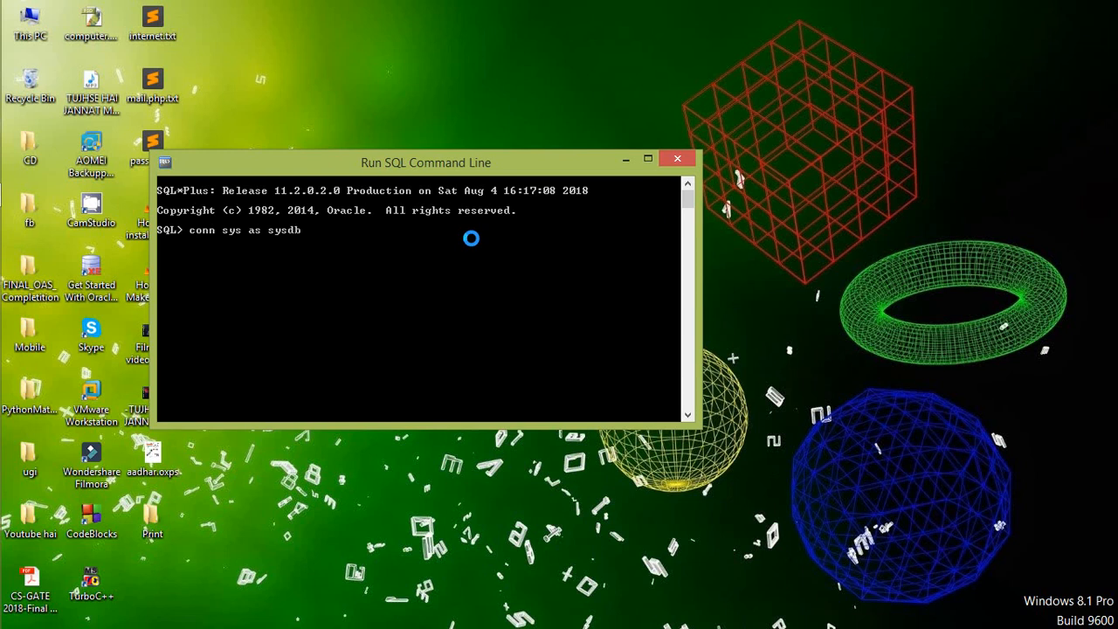
key(Return)
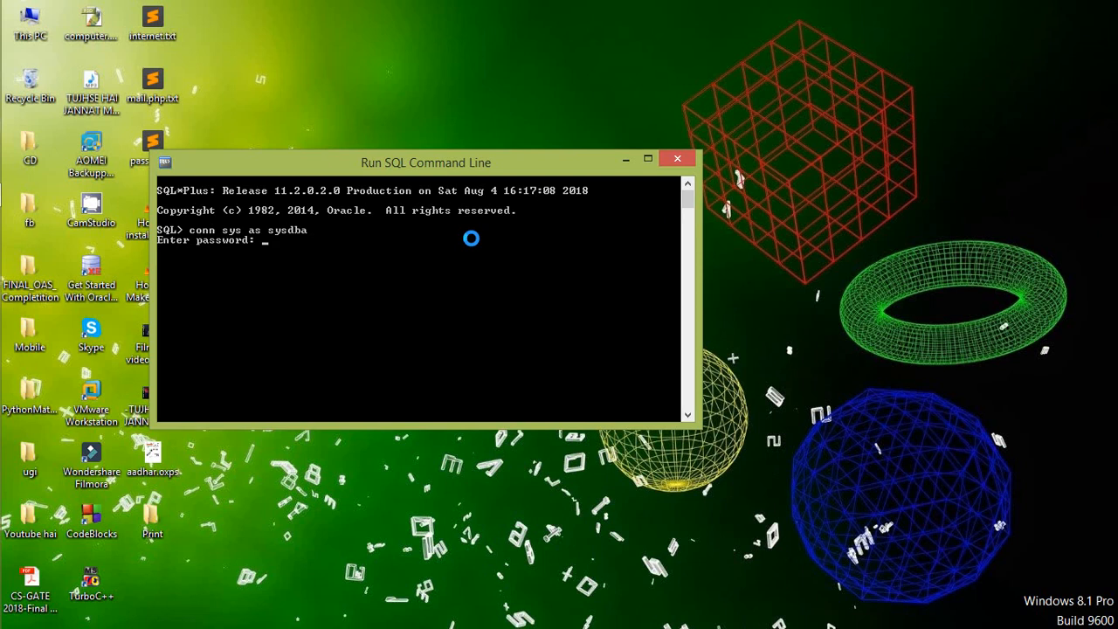
key(Return)
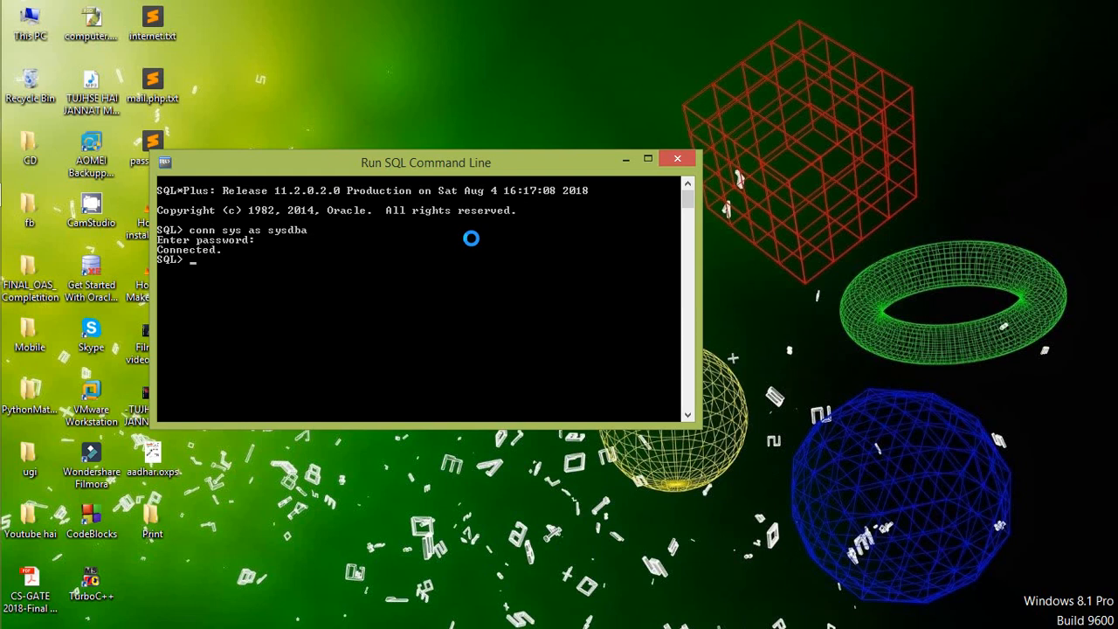
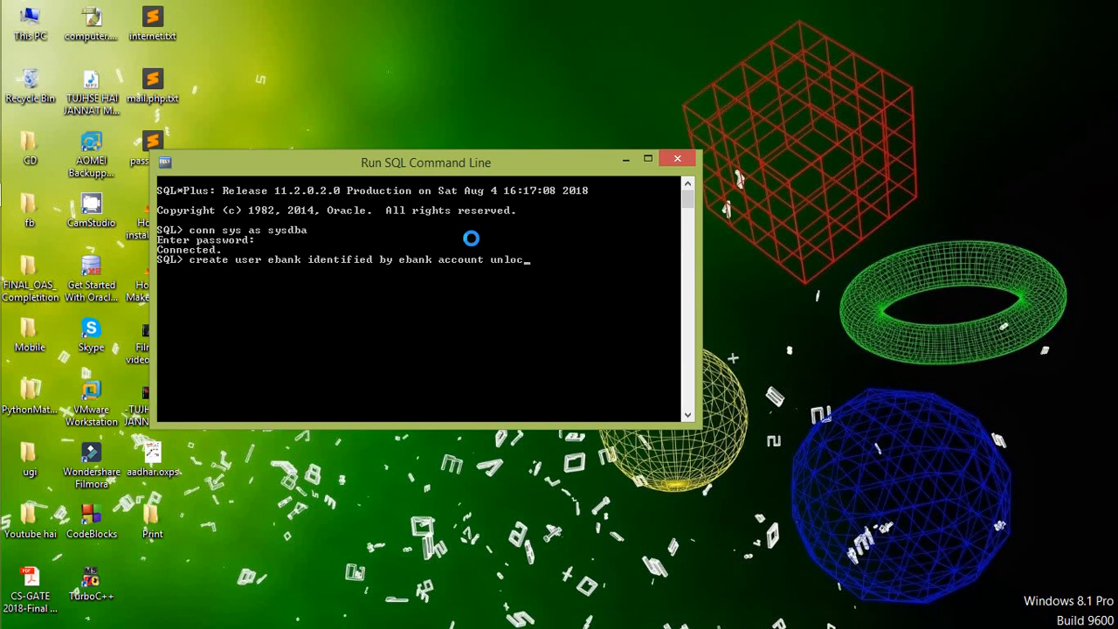
- Run 'create user ebank identified by ebank account unlock;' to create the ebank user
key(Return)
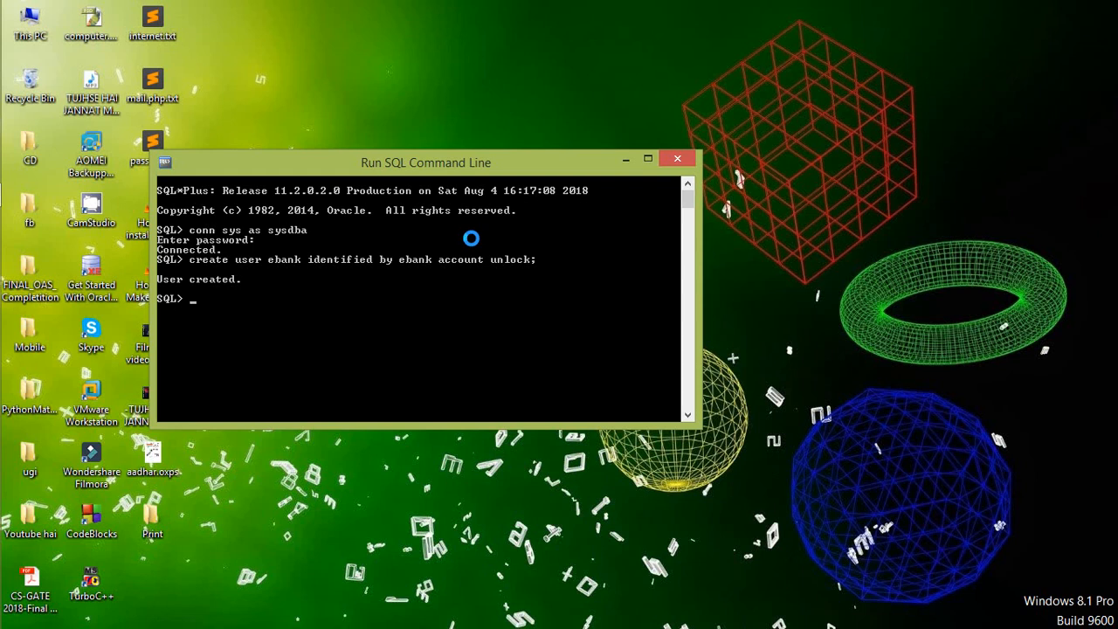
- Run 'grant dba to ebank;' and close the SQL command line window
text(grant)
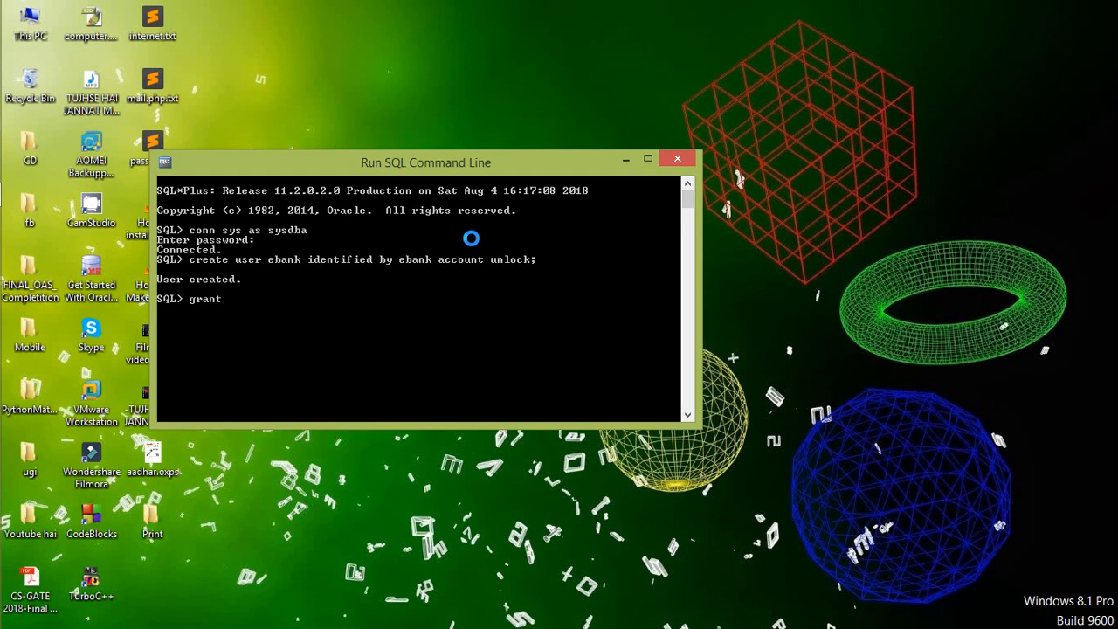
text(dba)
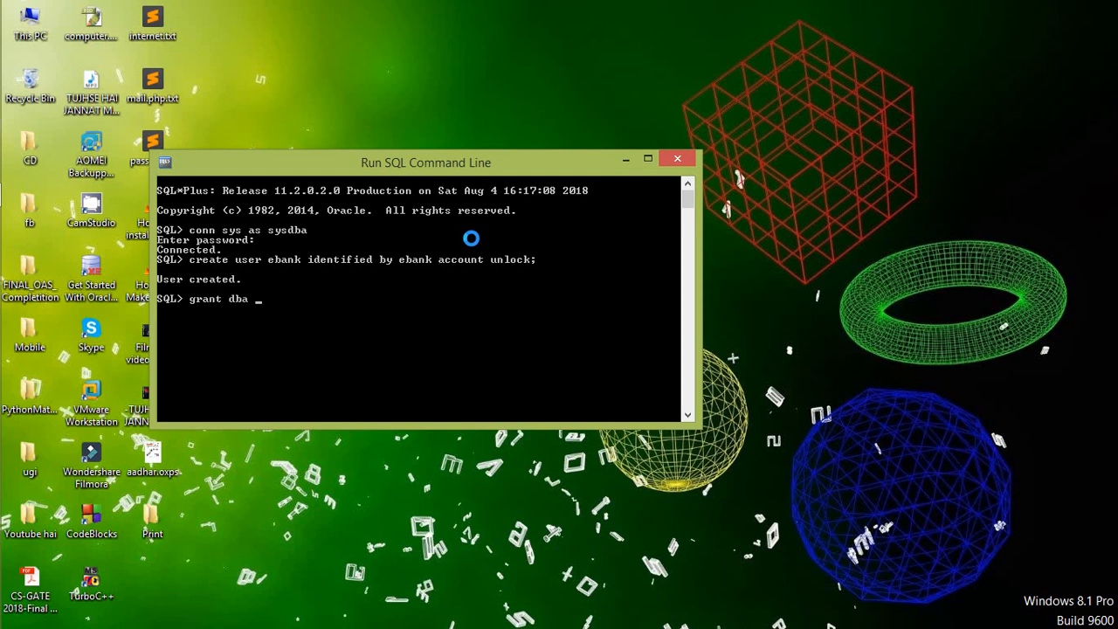
text(to)
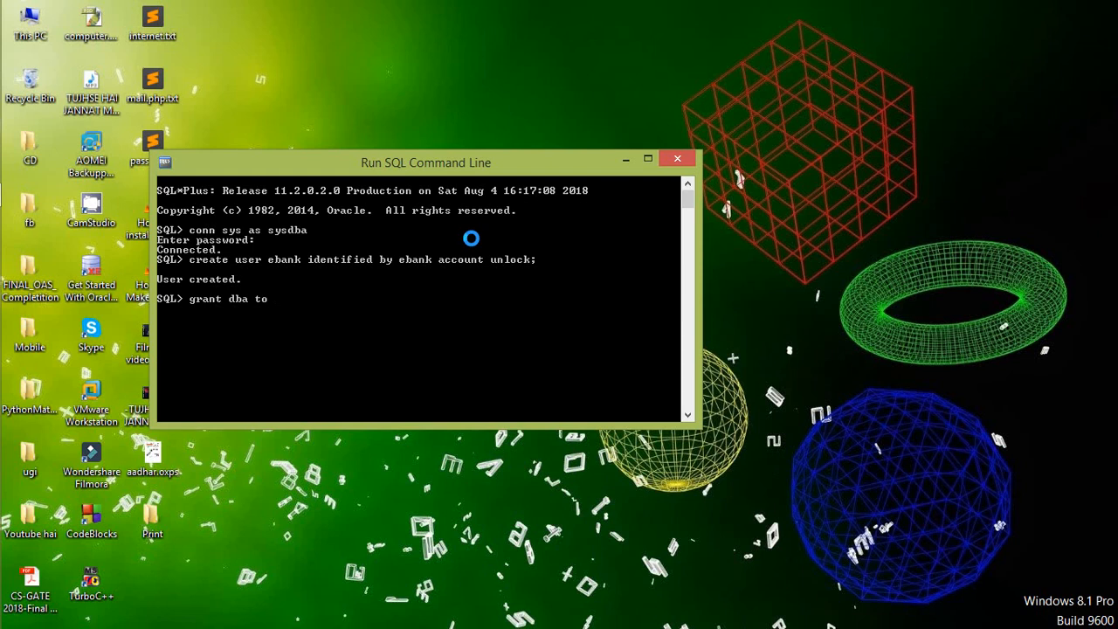
text(ebank)
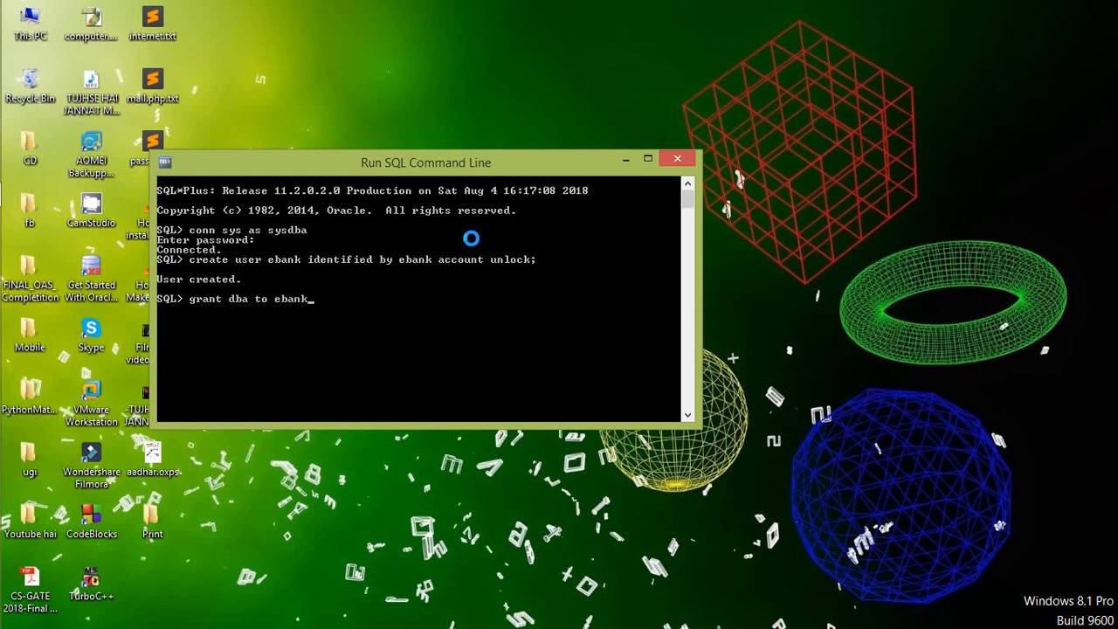
key(Return)
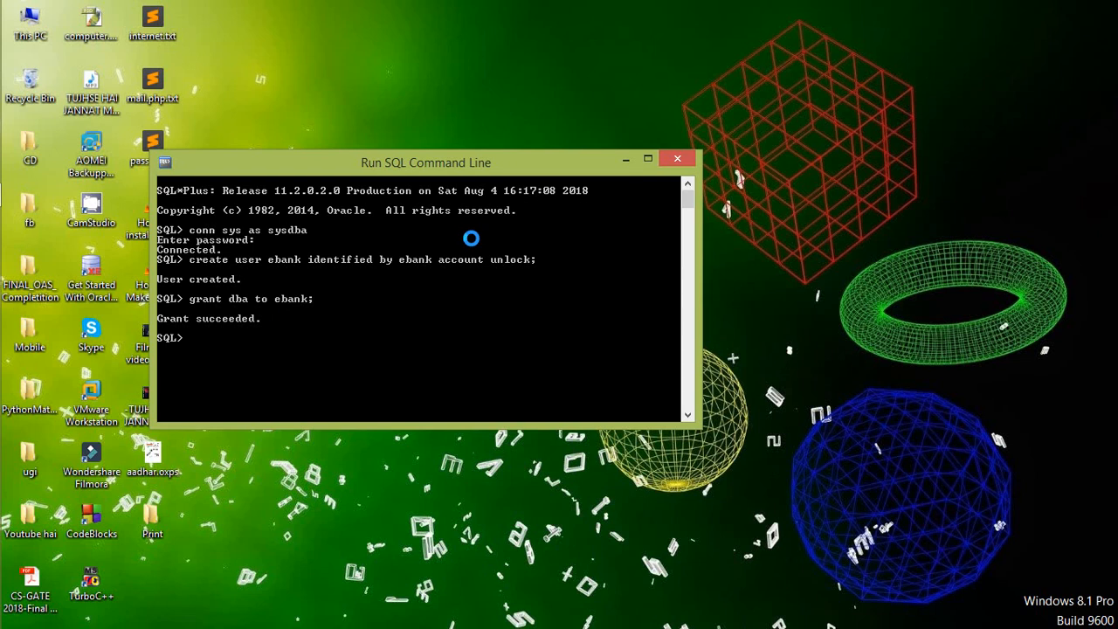
mouse_move(458, 331)
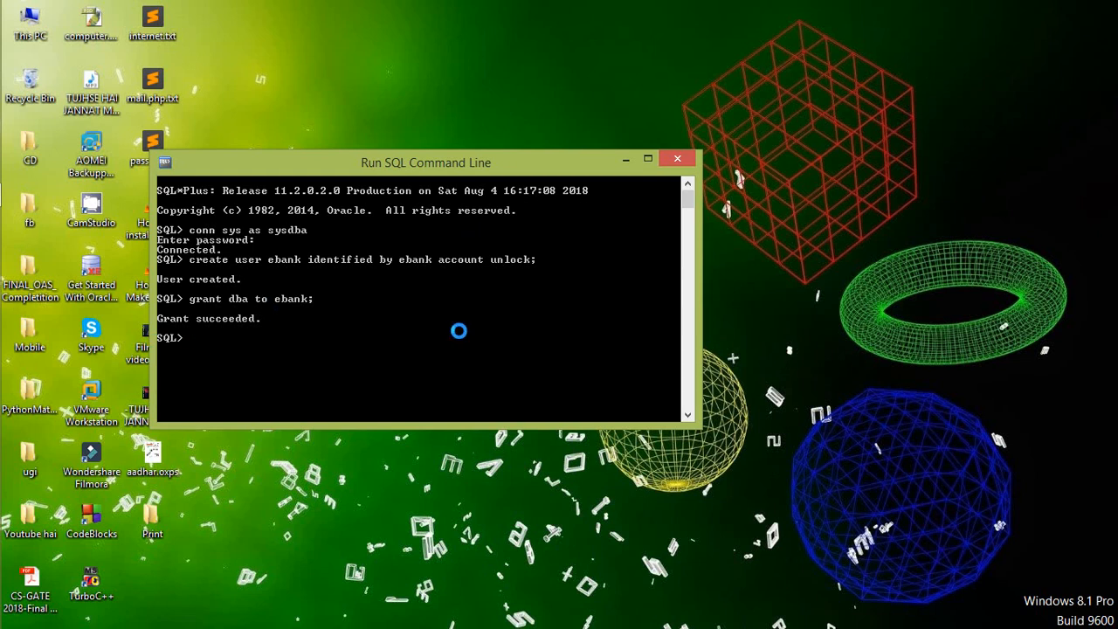
click(677, 157)
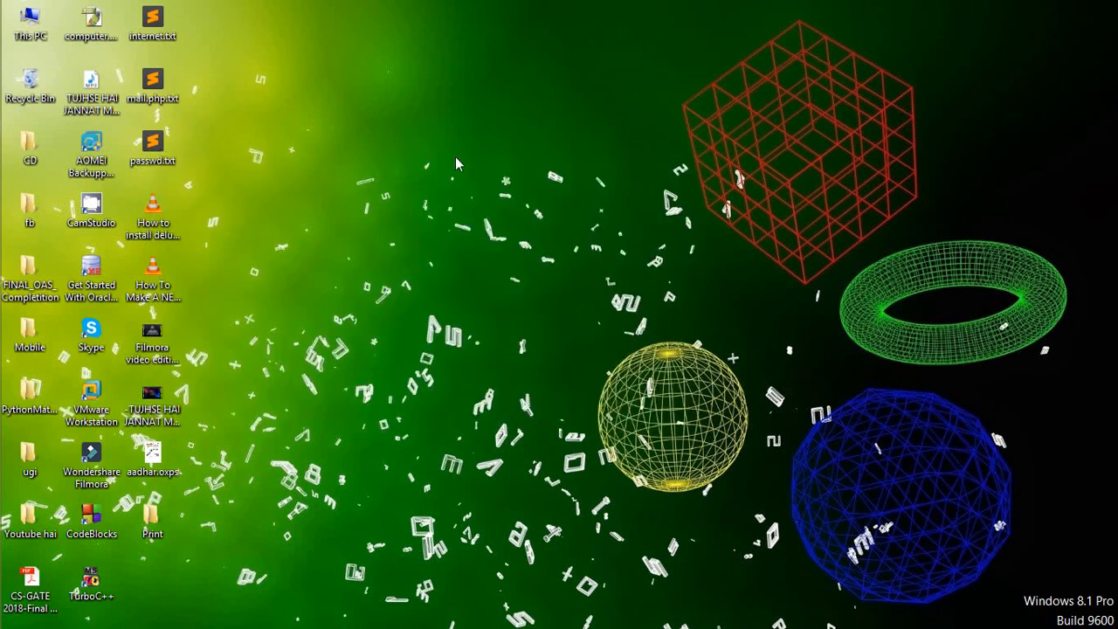
mouse_move(29, 21)
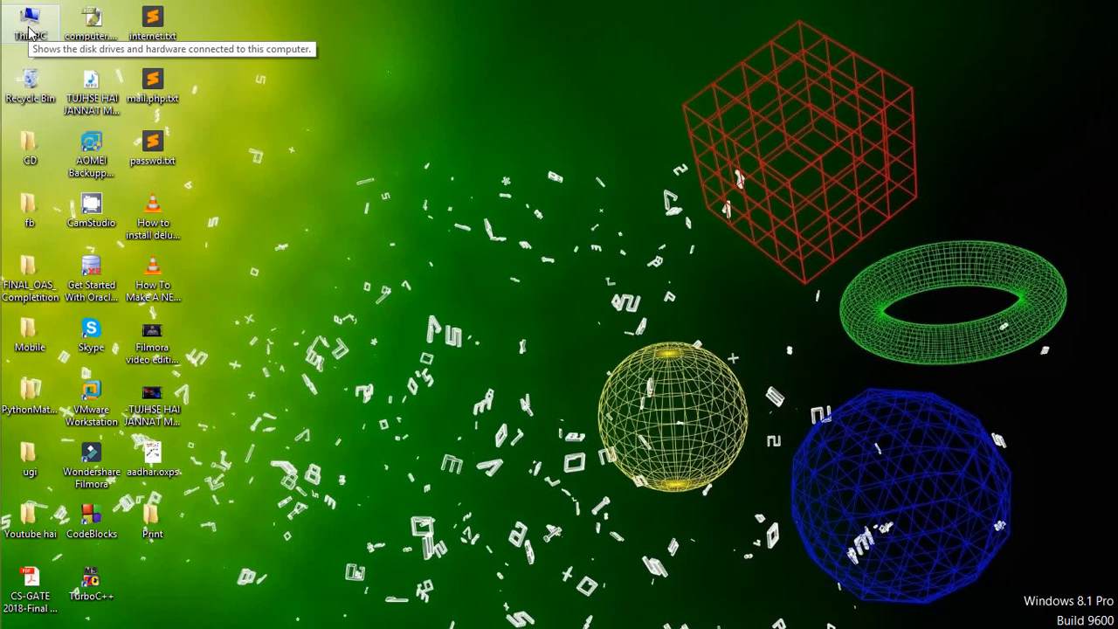
- Return to F:\Java Project and enter cmd in the File Explorer address bar
double_click(30, 18)
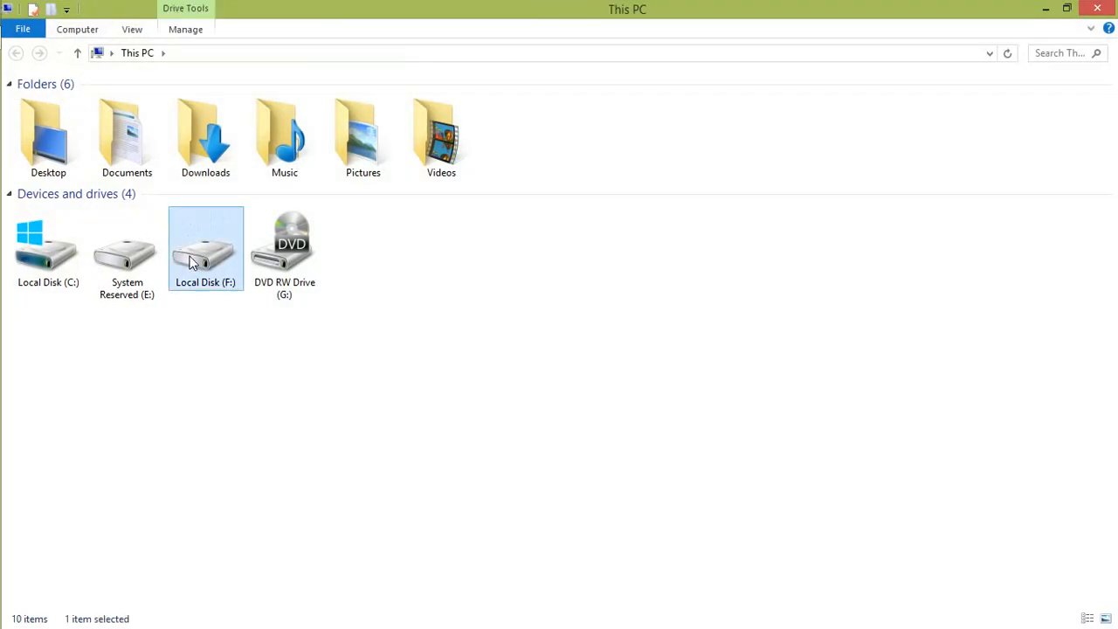
double_click(206, 244)
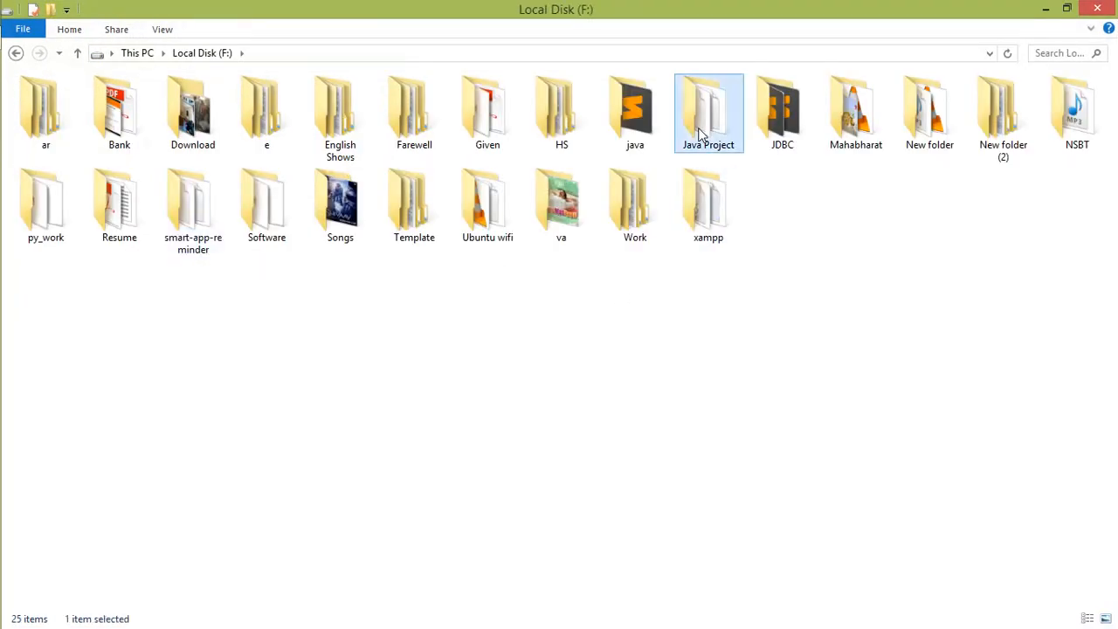
double_click(710, 108)
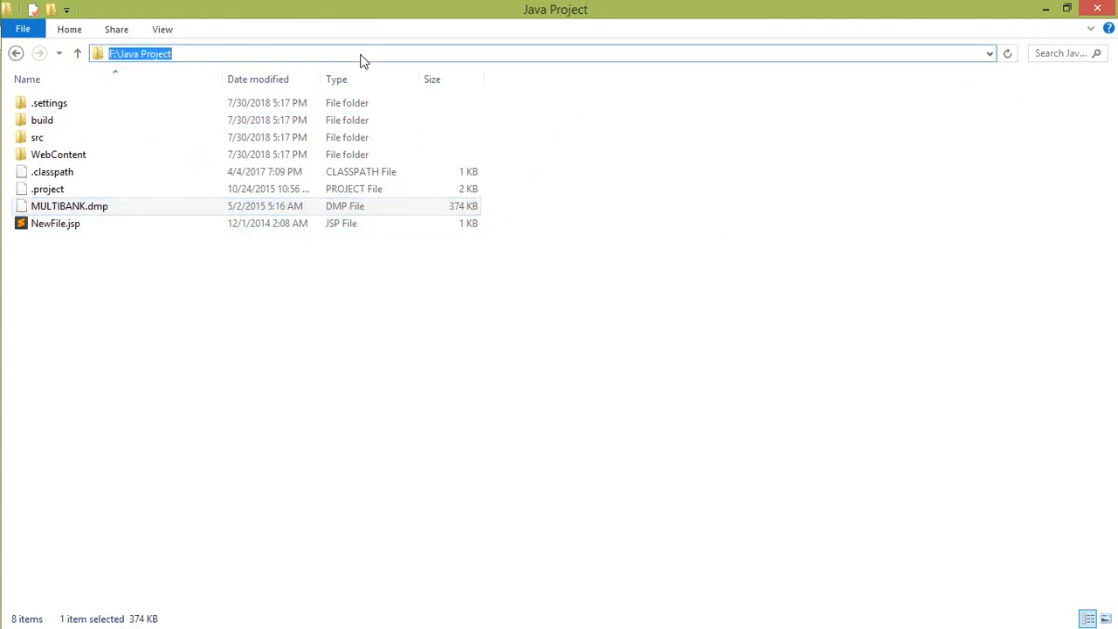
text(cmd.exe)
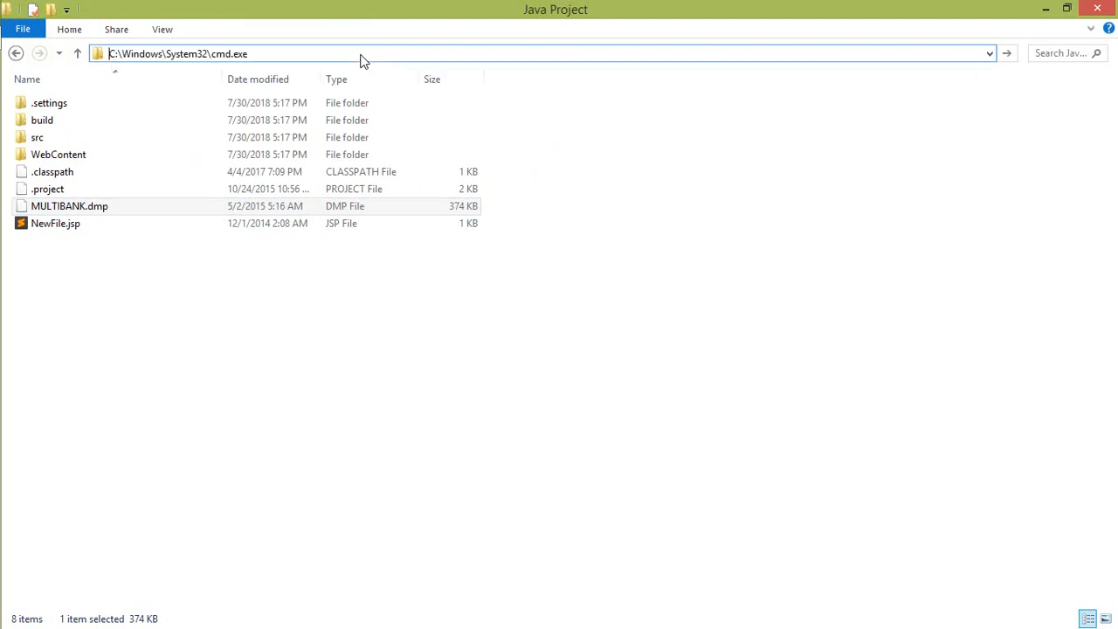
- Start imp in a Command Prompt, log in as ebank, and answer no to 'Import data only'
key(Return)
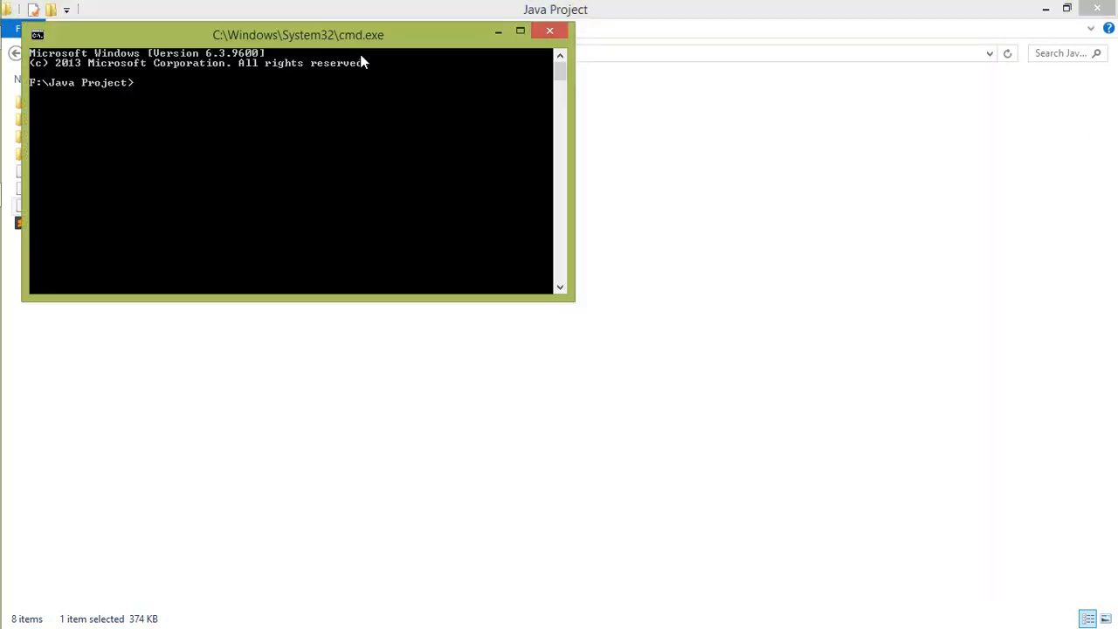
mouse_move(339, 49)
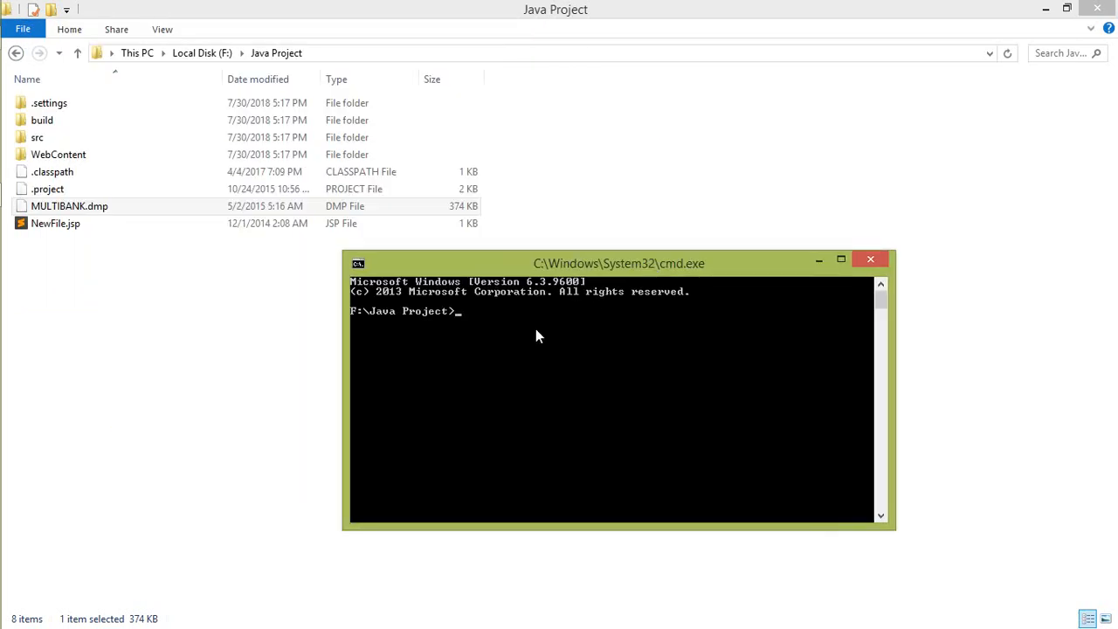
text(imp)
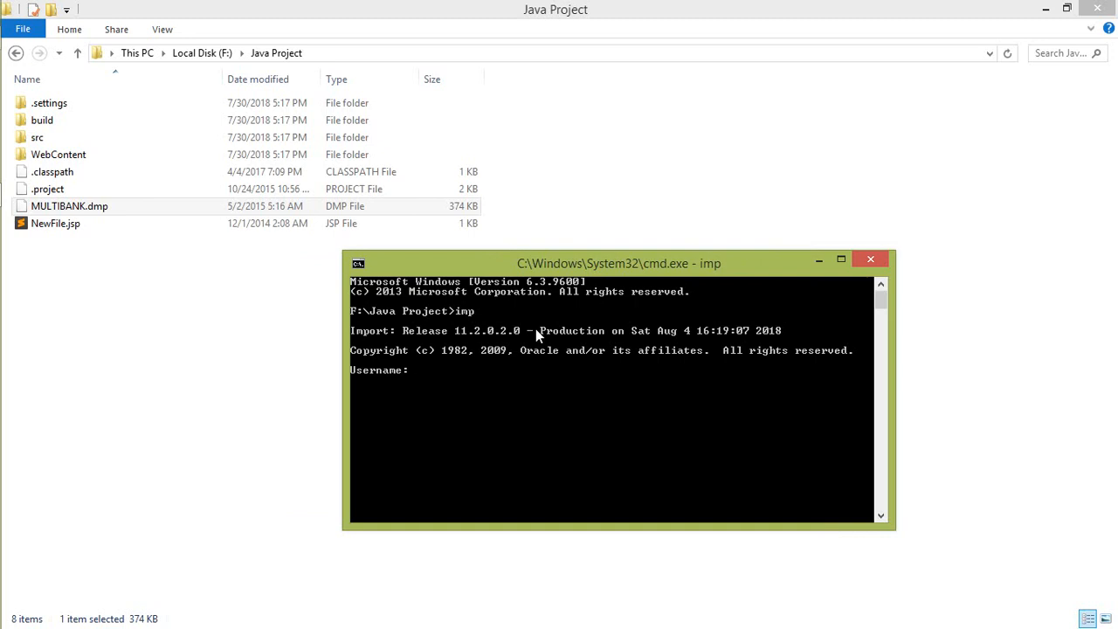
text(ebank)
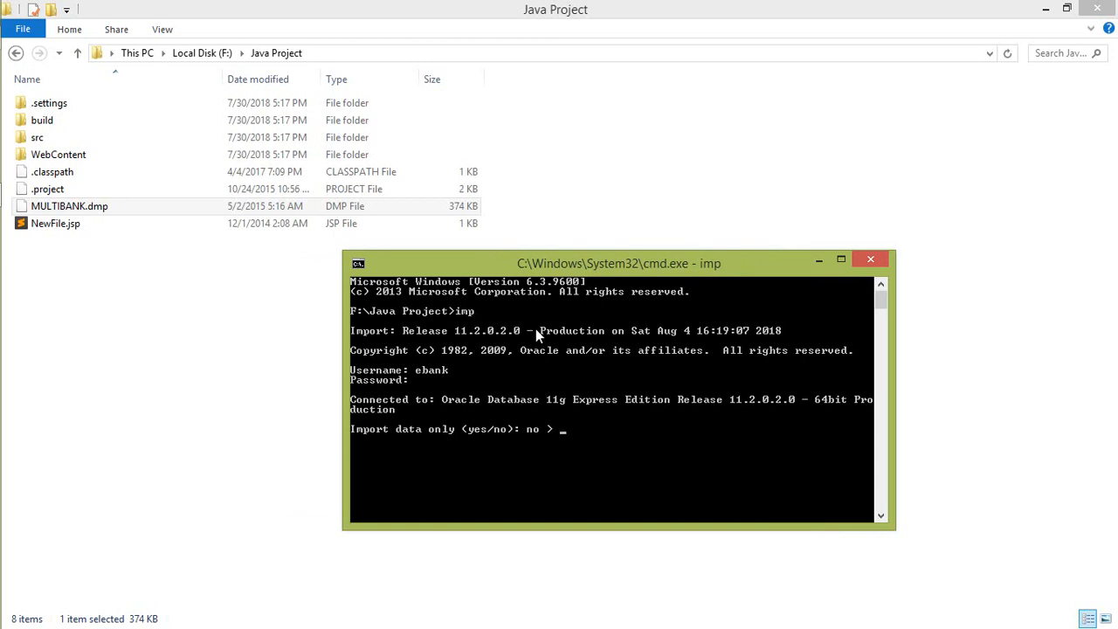
text(no)
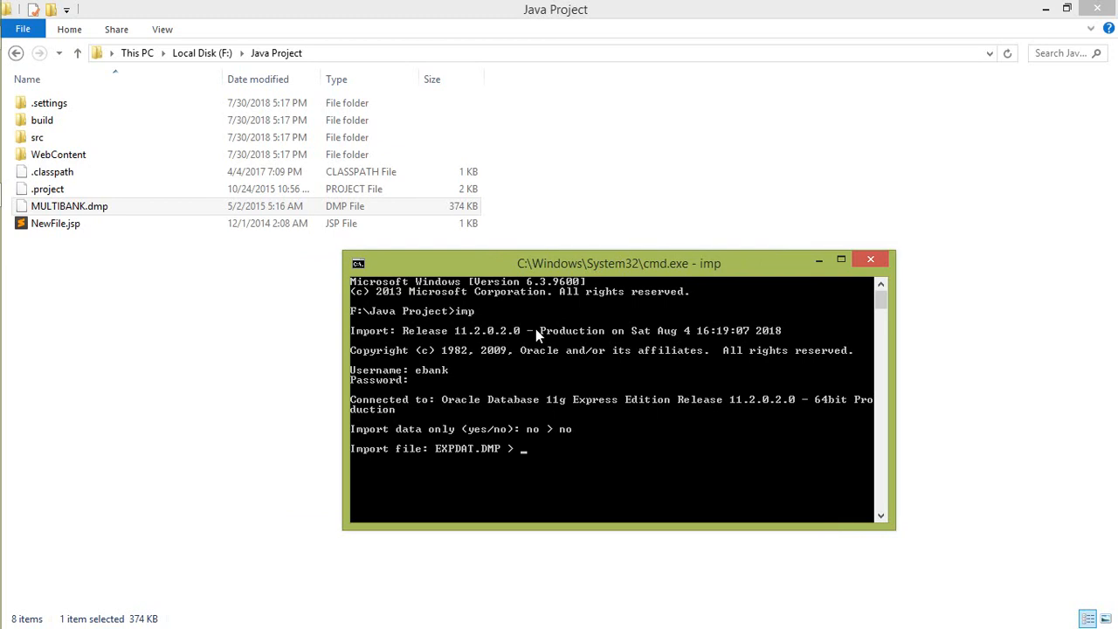
- Give MULTIBANK.dmp as the import file and accept the 12000 buffer size
click(70, 206)
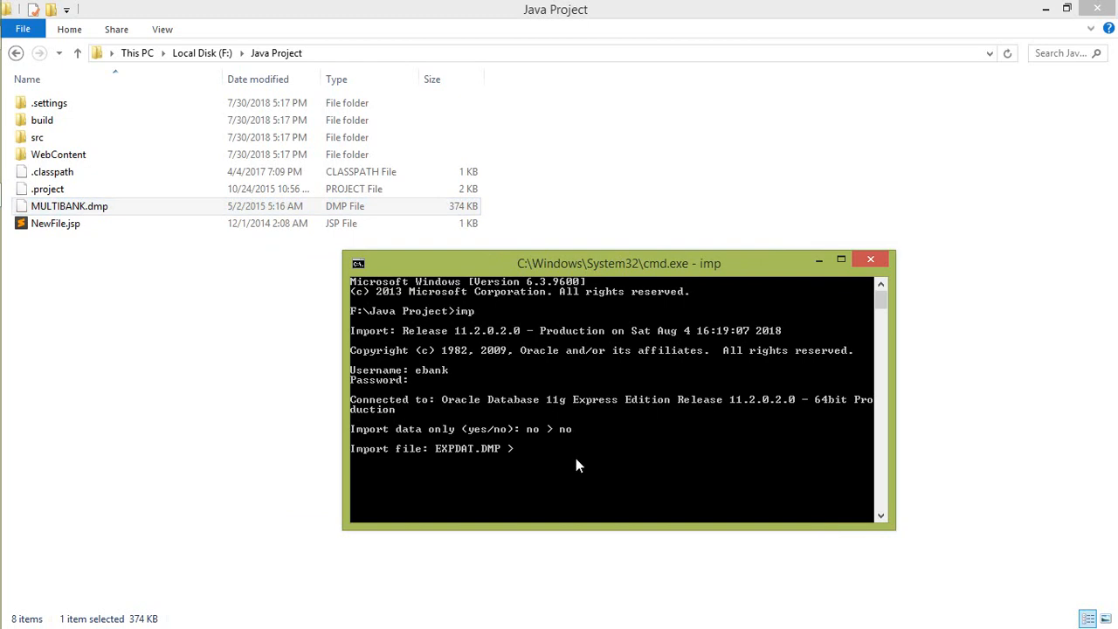
text(MULTI)
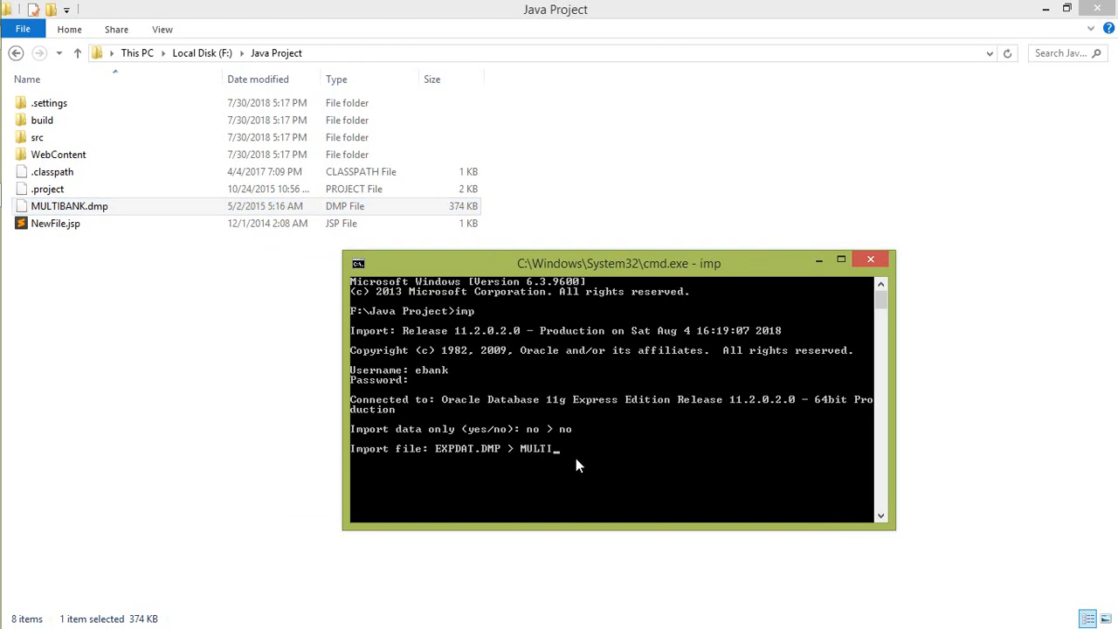
text(BANK.)
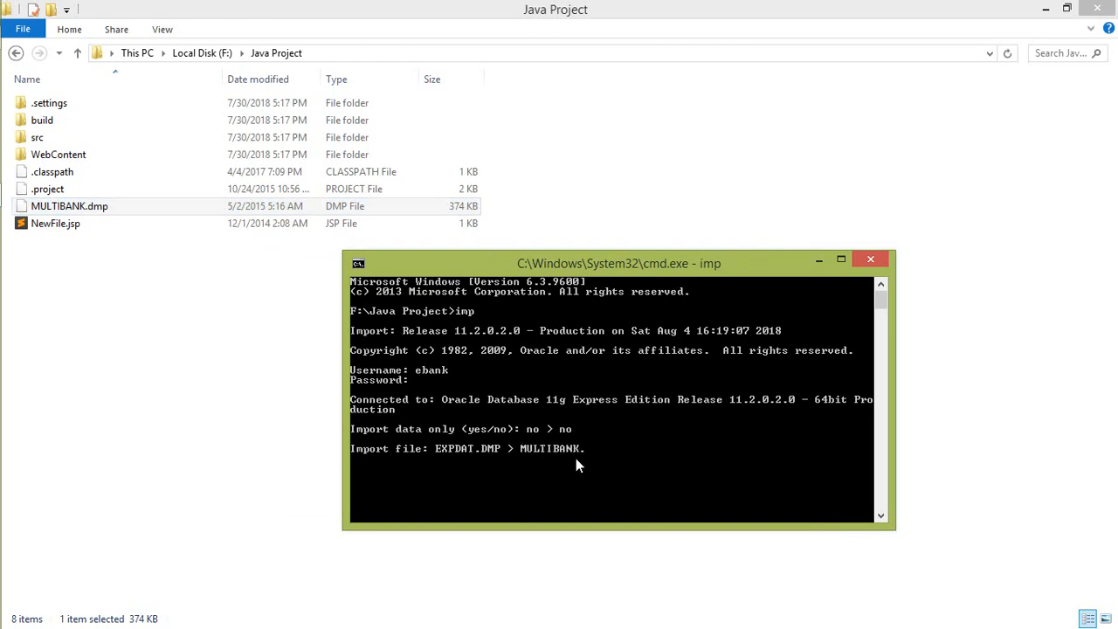
text(.dmp)
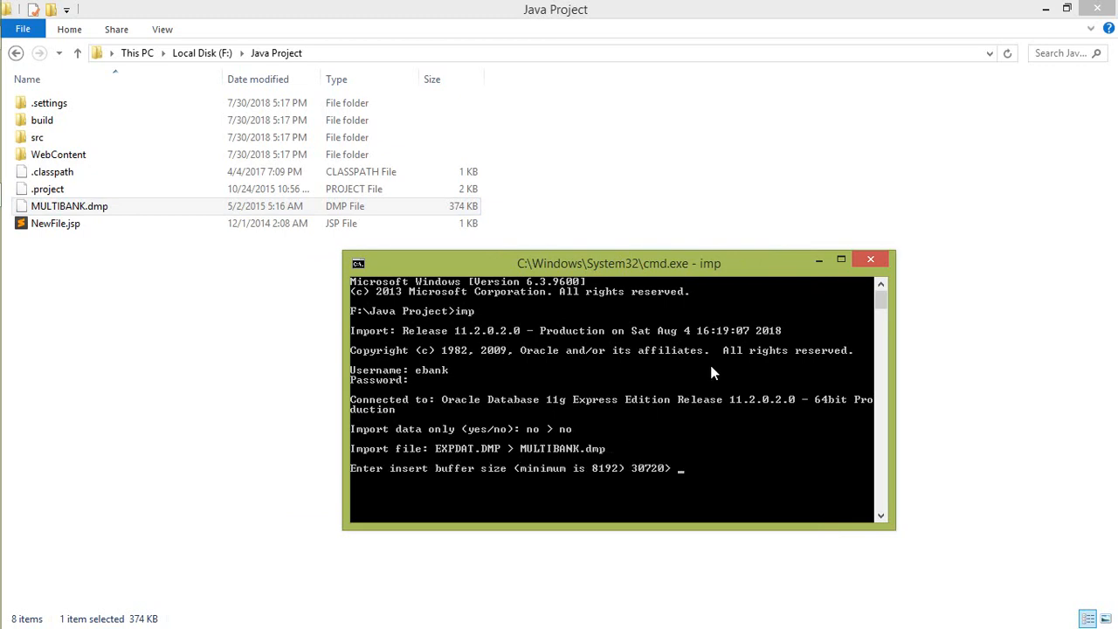
mouse_move(657, 425)
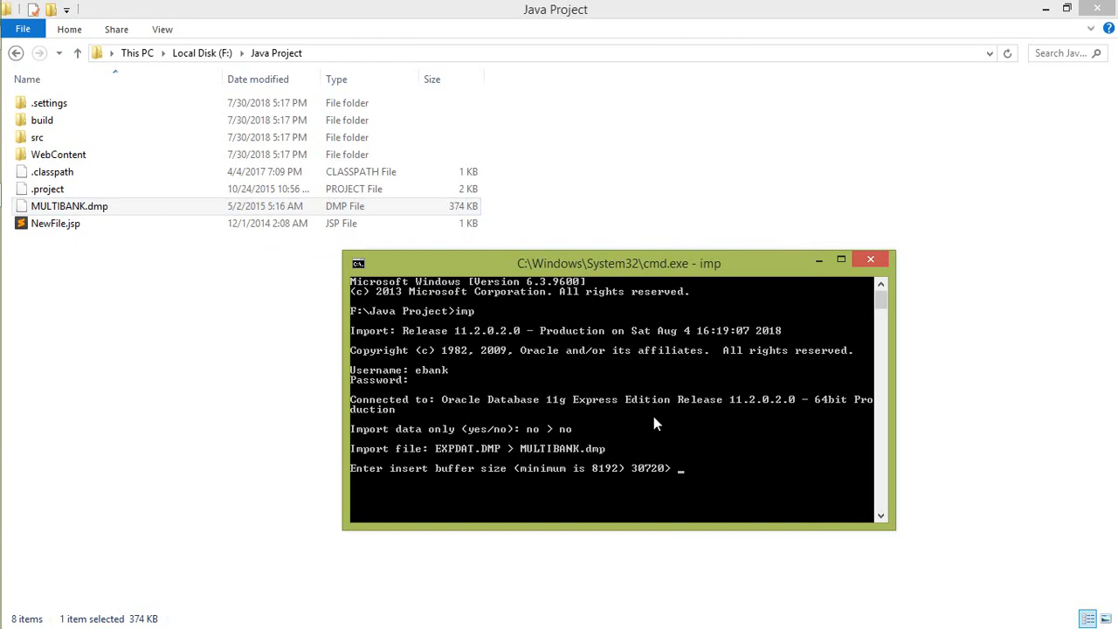
text(12000)
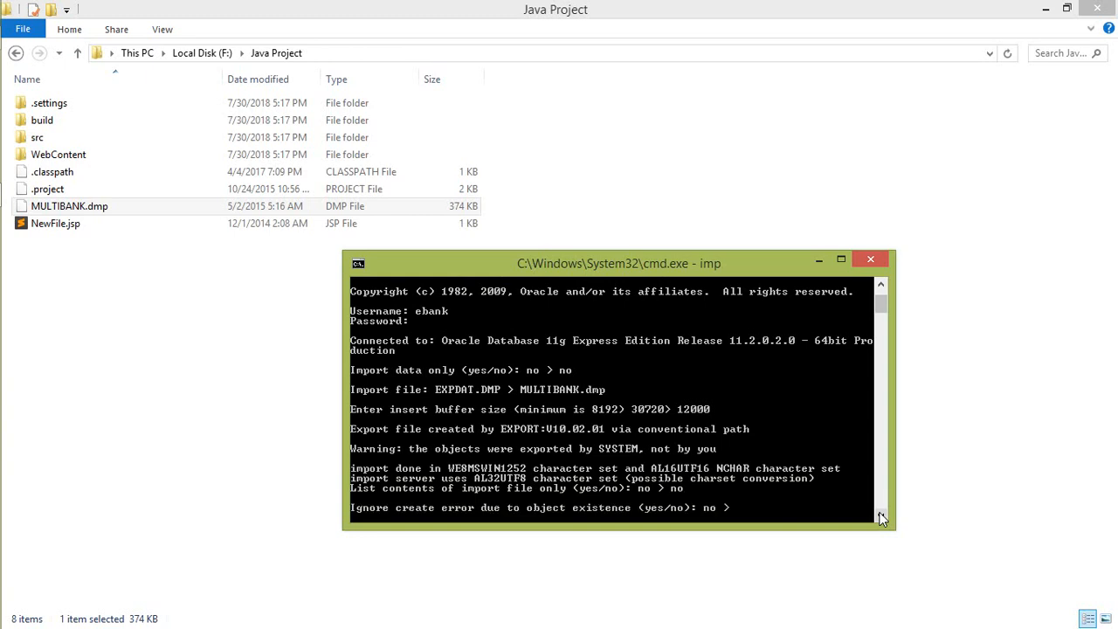
- Answer y to ignore create errors and let the MULTIBANK.dmp import finish with warnings
text(y)
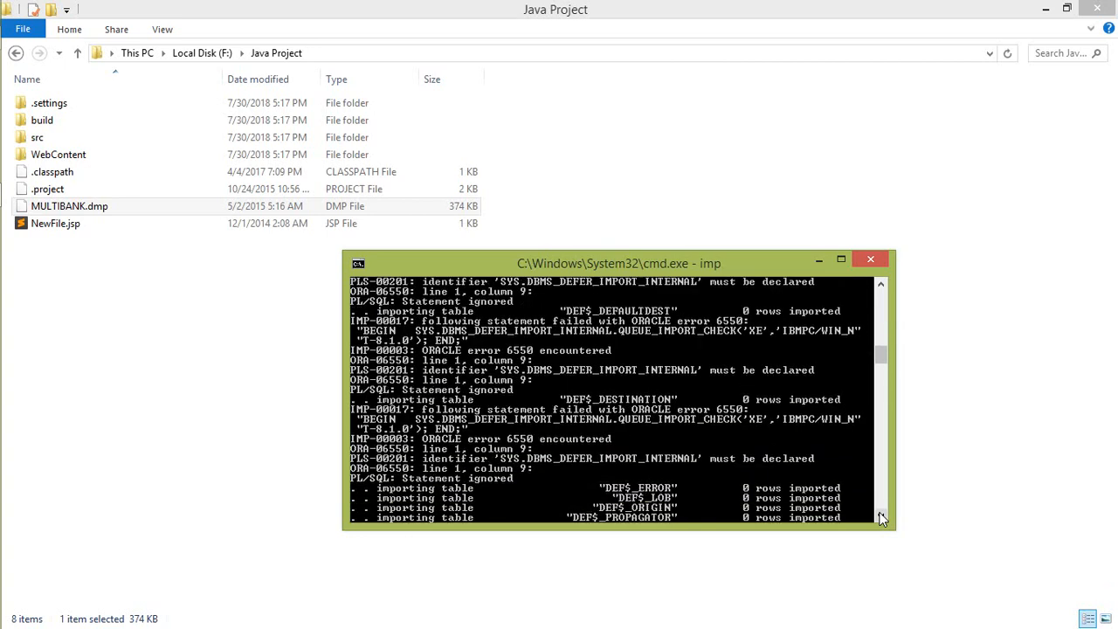
scroll(down, 3)
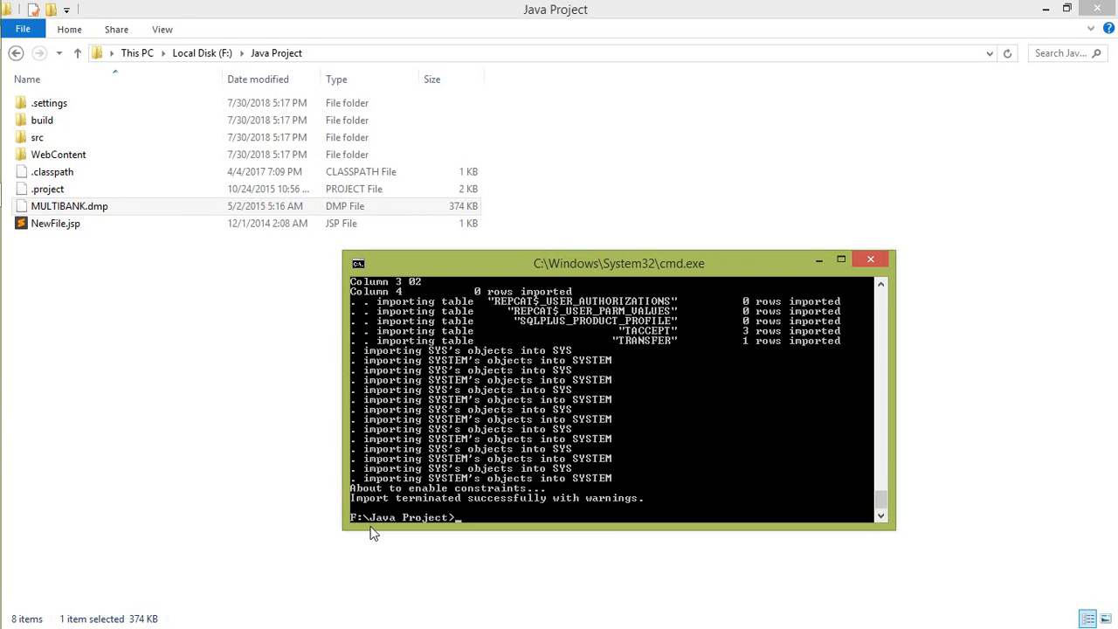
mouse_move(575, 510)
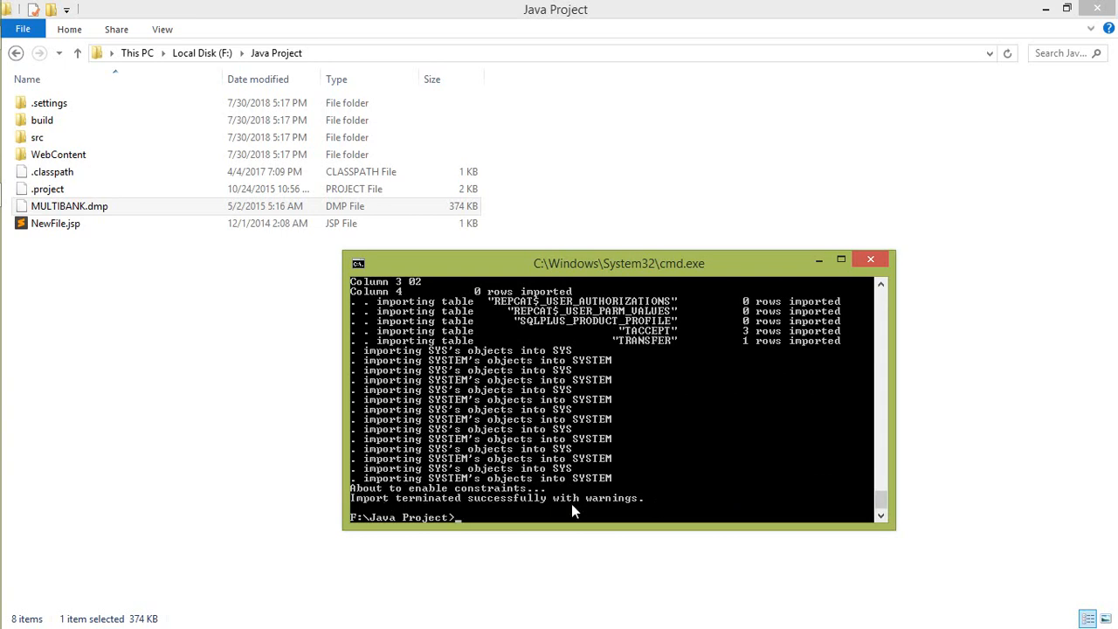
mouse_move(601, 513)
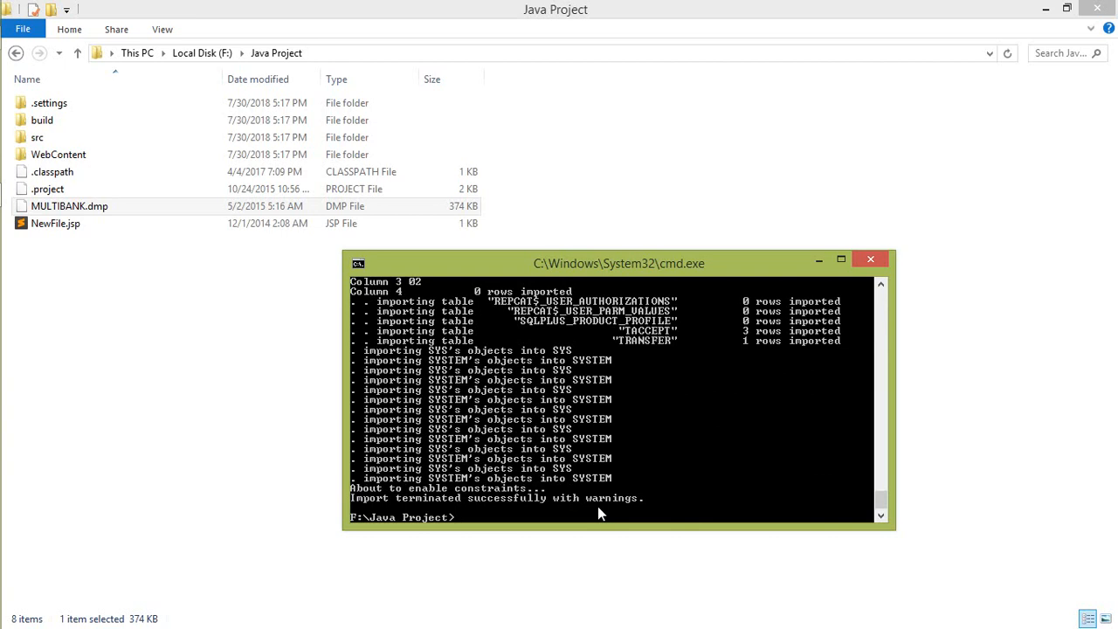
mouse_move(655, 495)
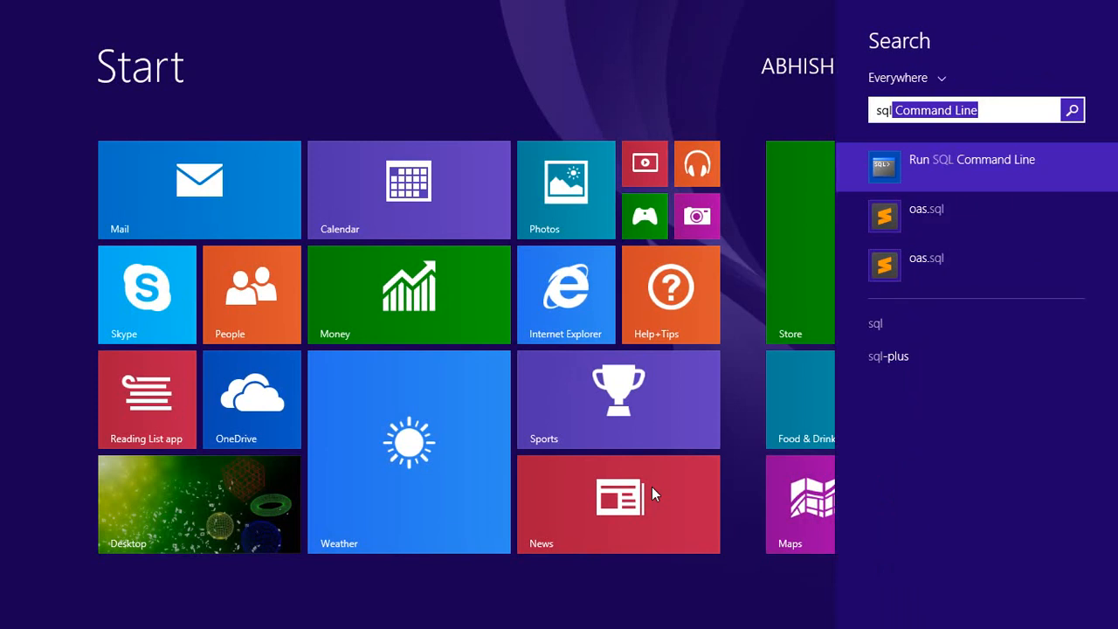
- Run conn in the SQL command line and log in as ebank with its password
click(972, 159)
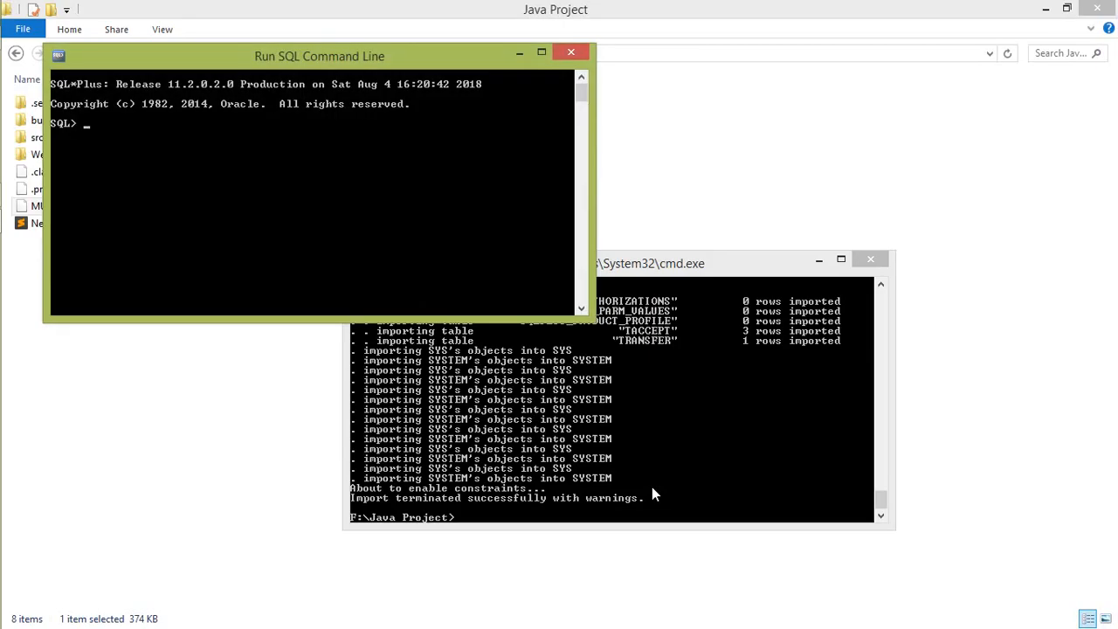
text(c)
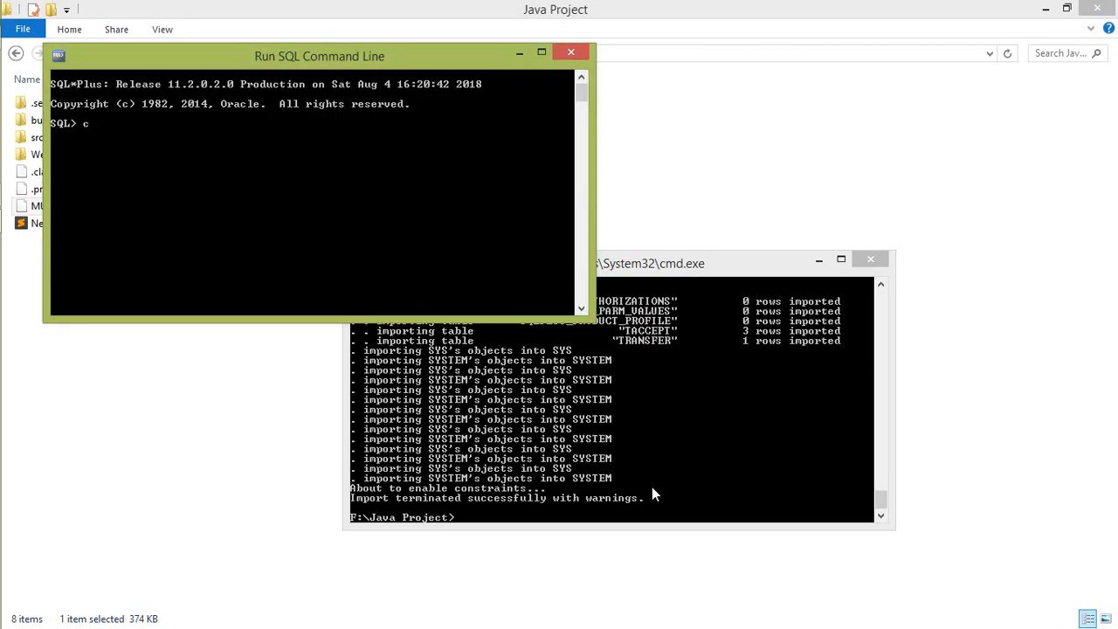
text(conn)
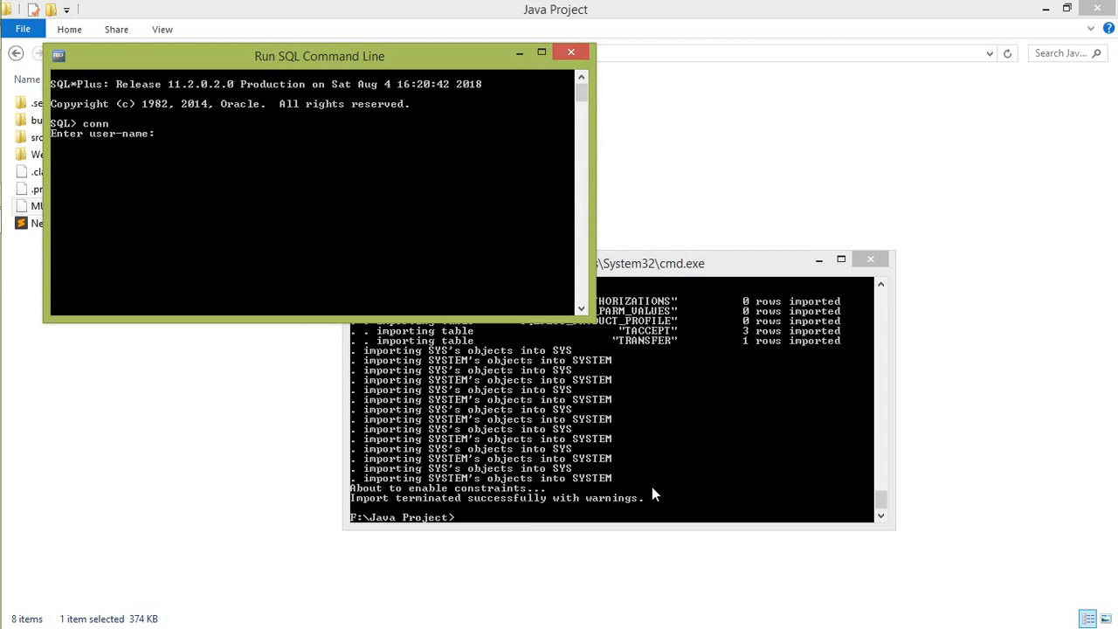
text(eban)
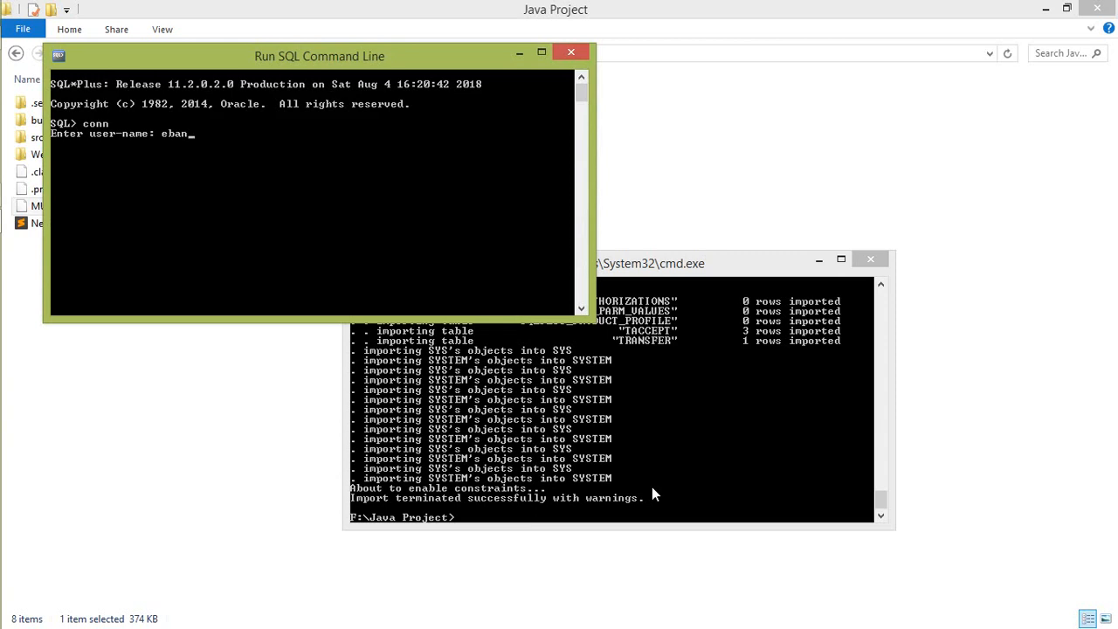
key(Return)
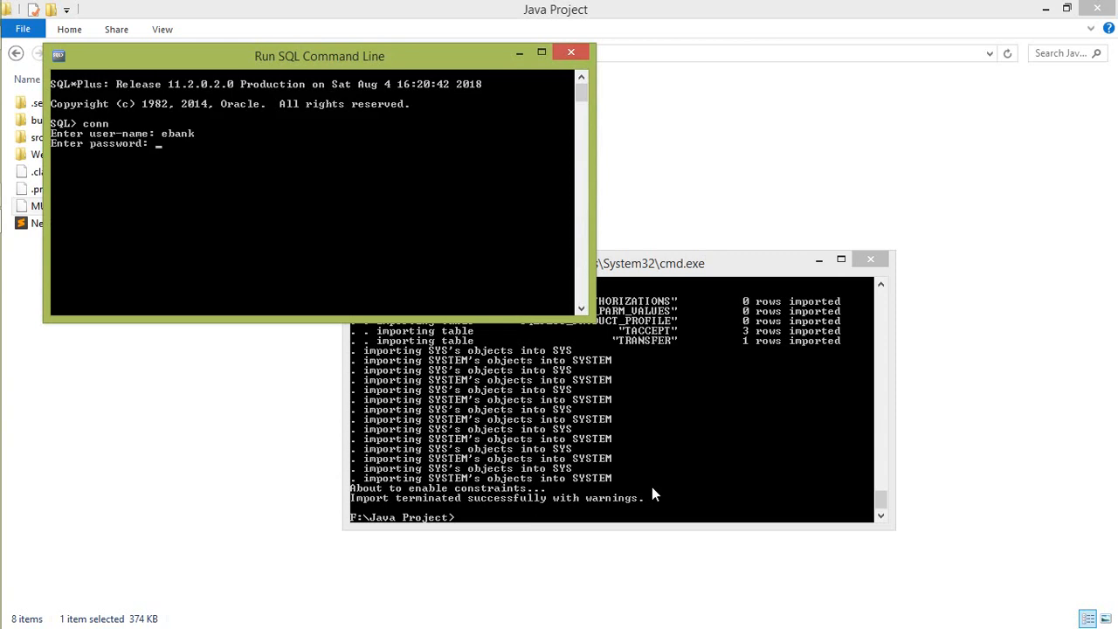
key(Return)
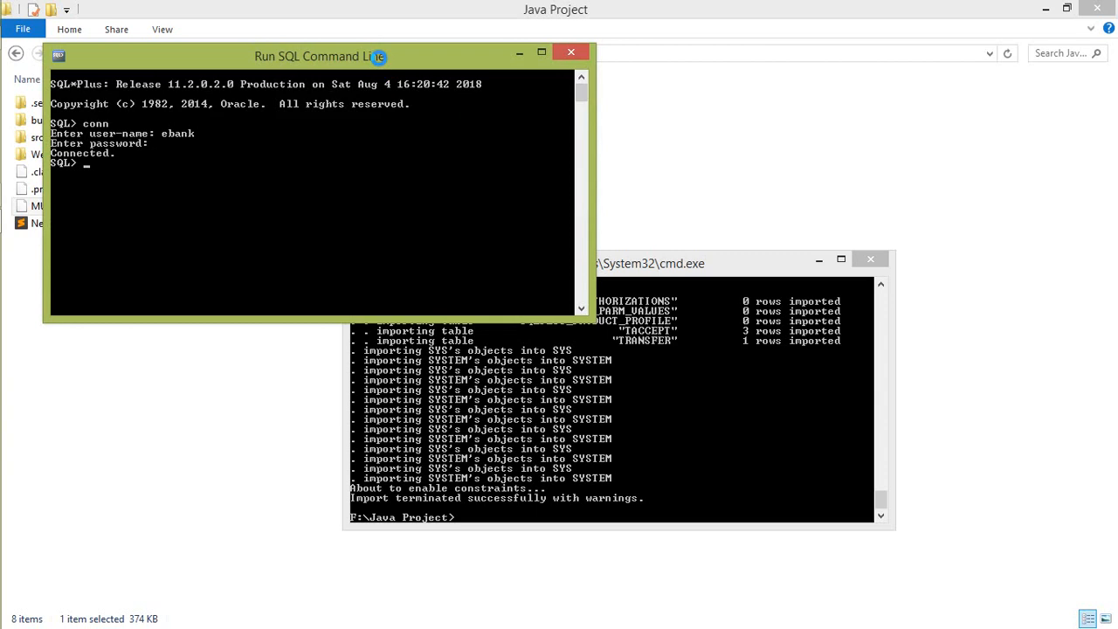
- Browse into WebContent\database, view Tables.txt and highlight the start of the CREATE statement
drag(315, 56, 580, 237)
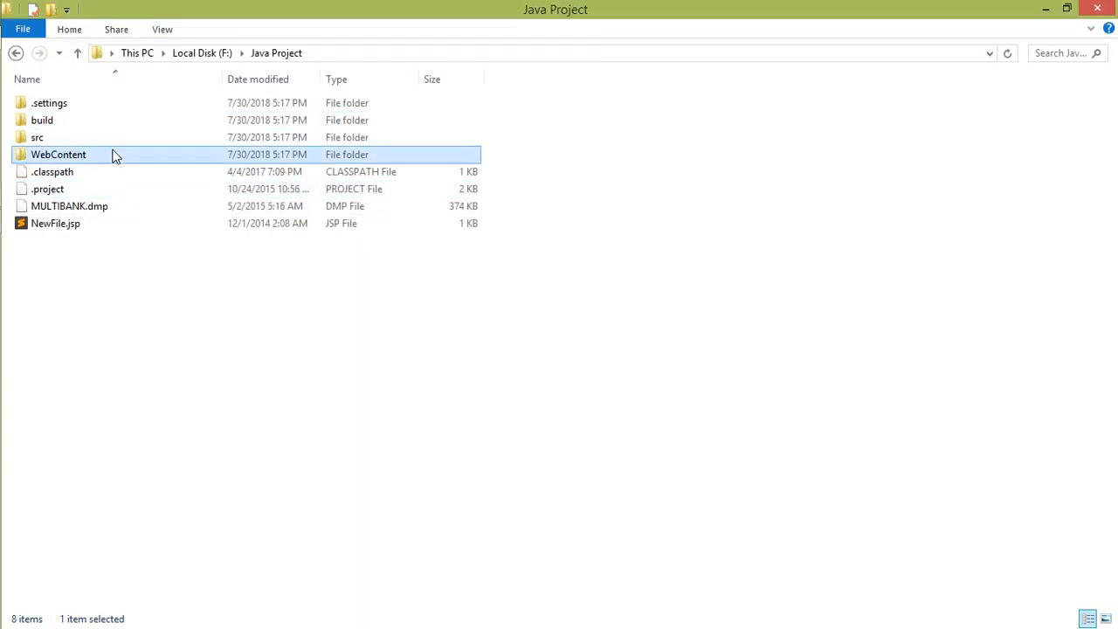
double_click(59, 153)
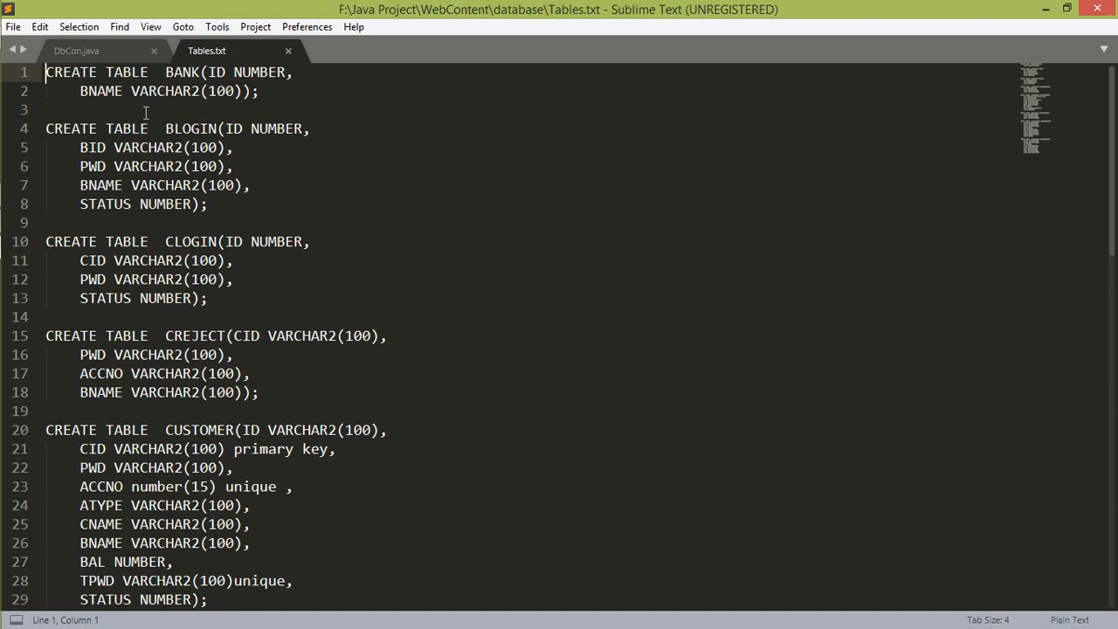
double_click(66, 72)
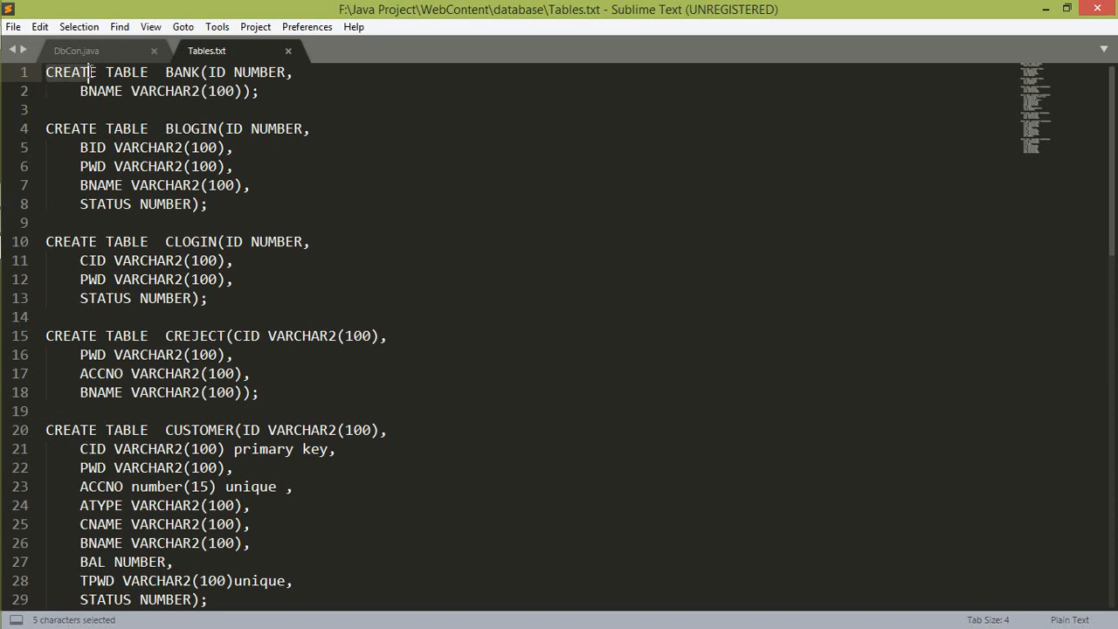
drag(87, 73, 201, 73)
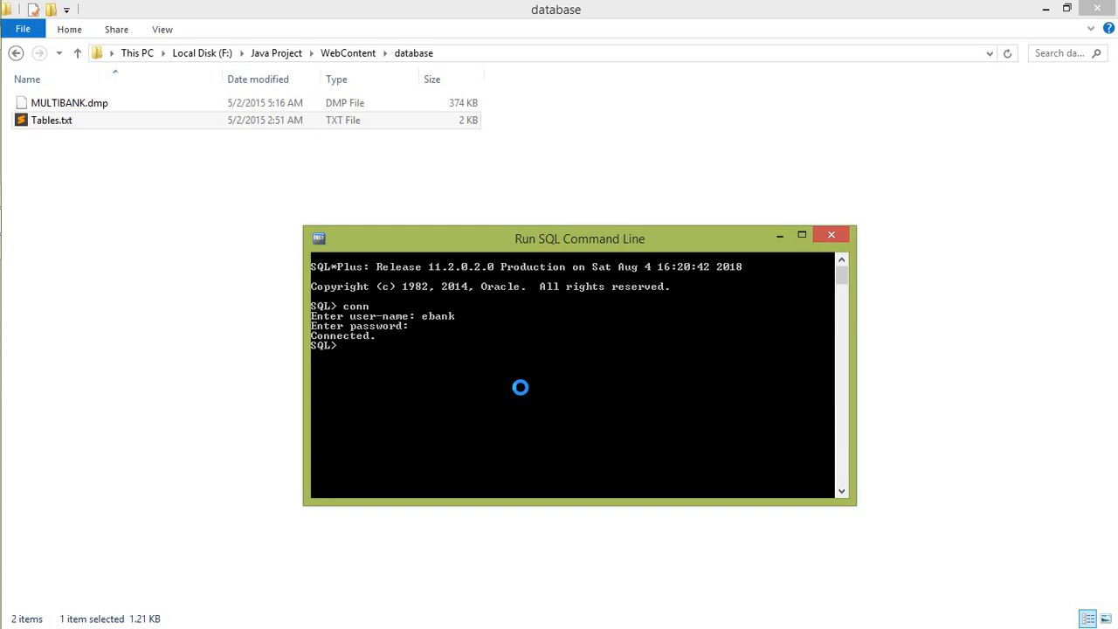
- Run 'select * from bank;' returning rows 1 sbi and 2 PNB
text(select)
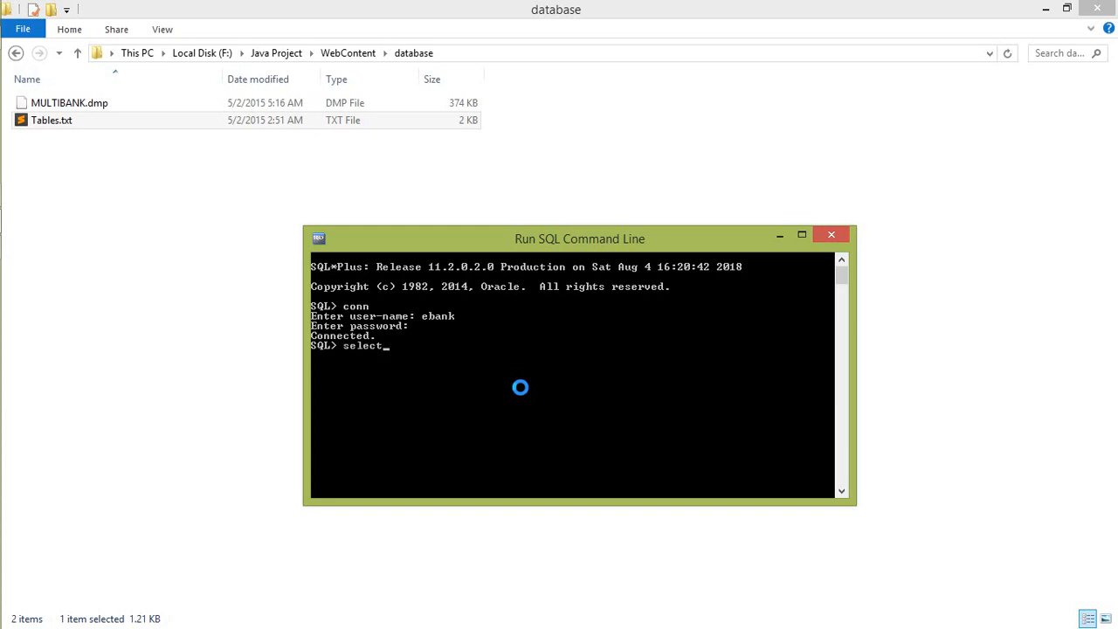
text(* f)
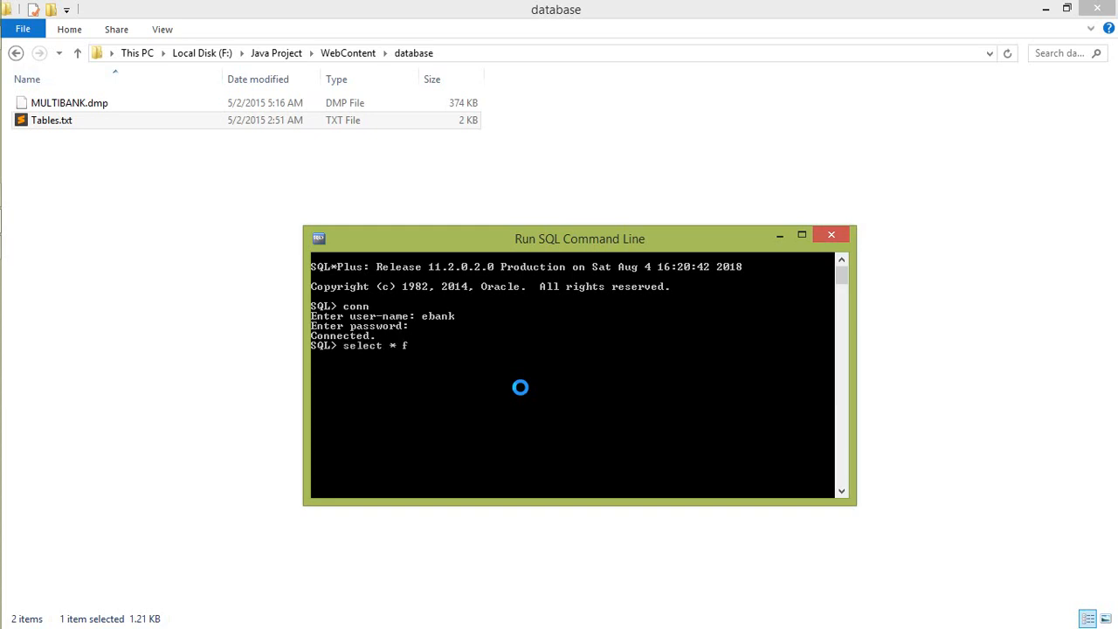
text(rom)
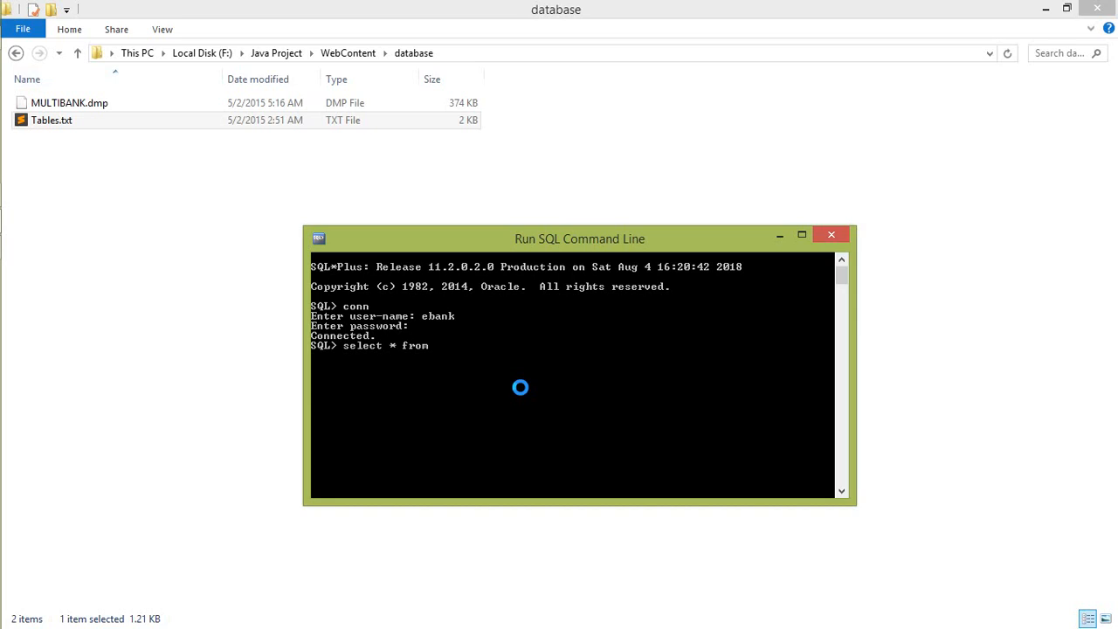
text(bank;)
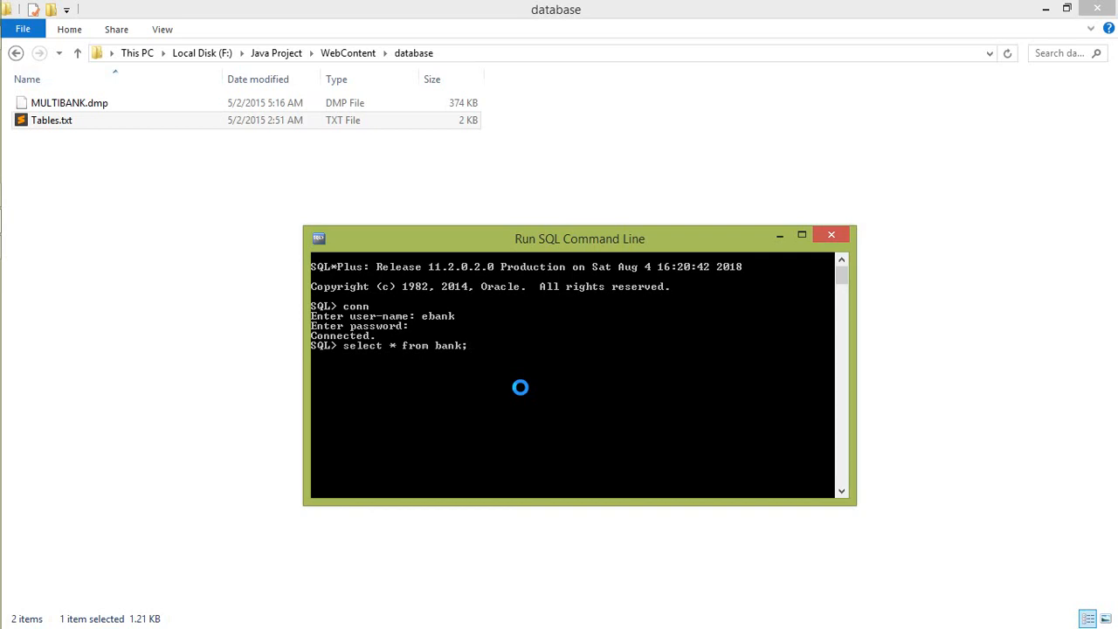
key(Return)
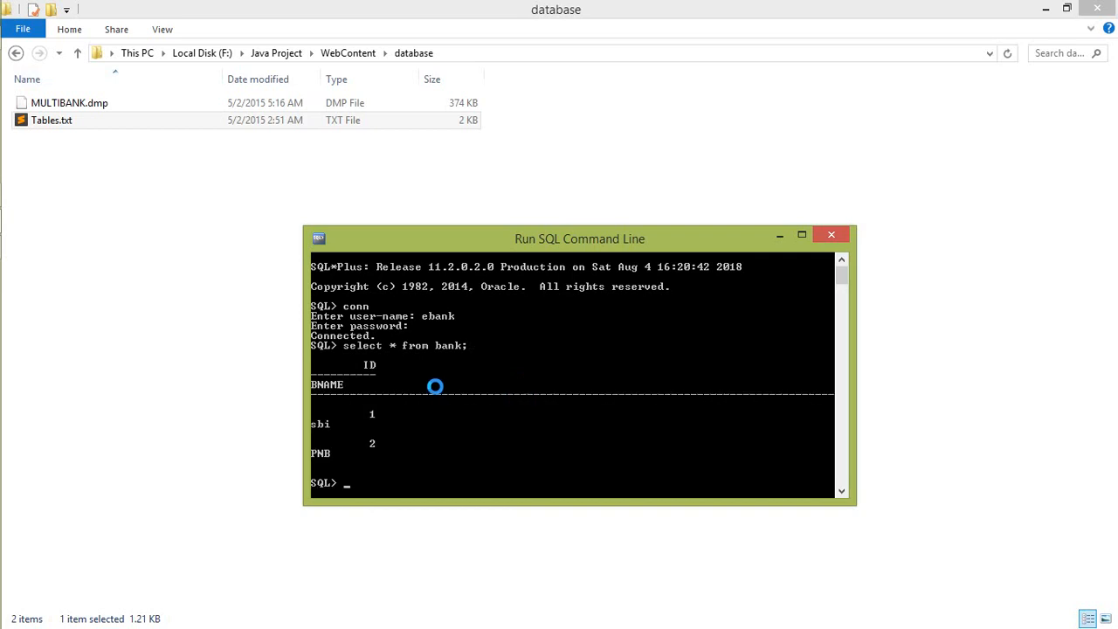
mouse_move(325, 426)
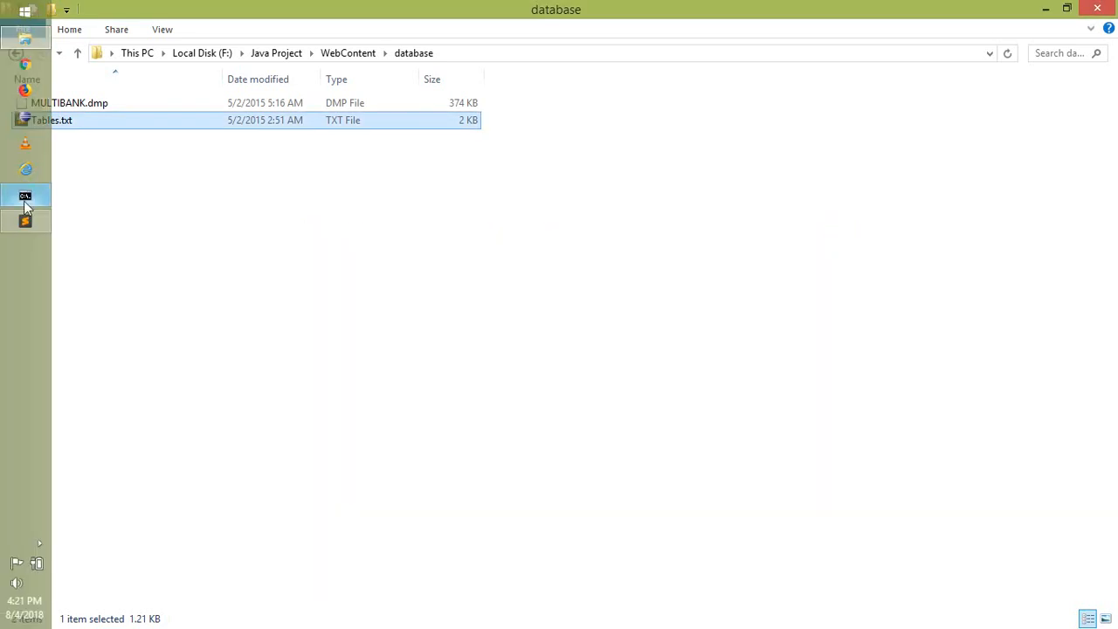
- Show the CamStudio recorder window from the hidden tray icons
click(38, 542)
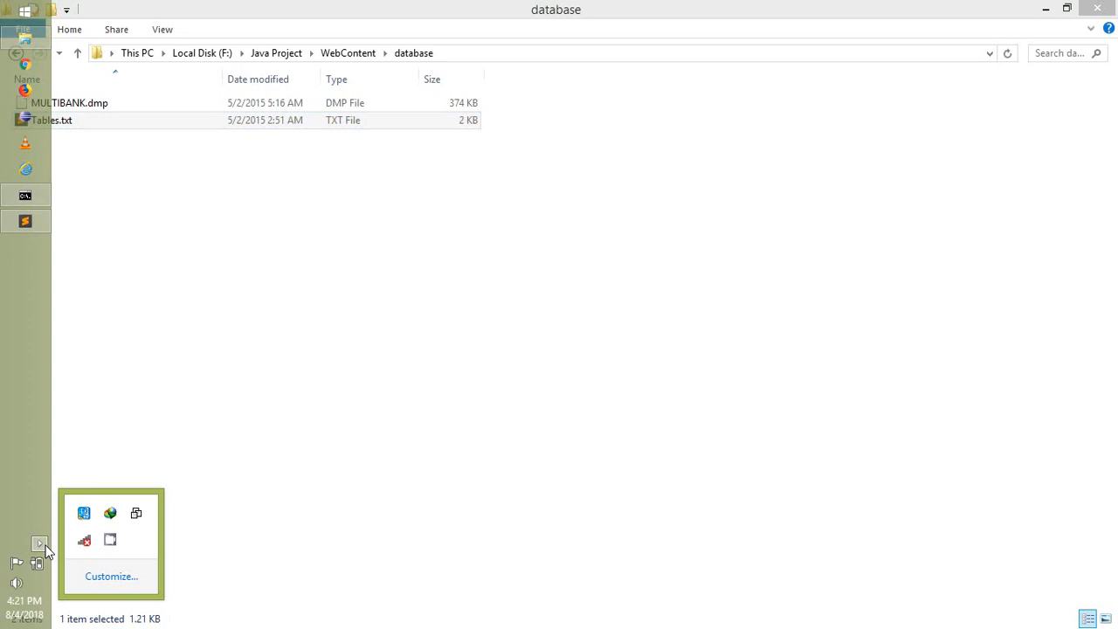
mouse_move(110, 540)
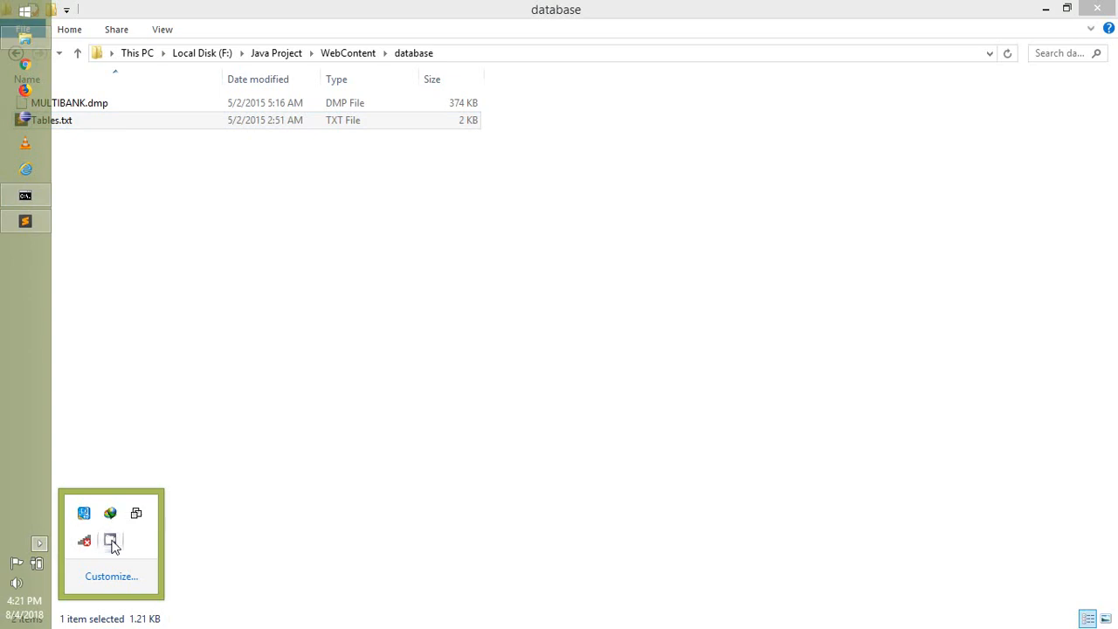
click(112, 540)
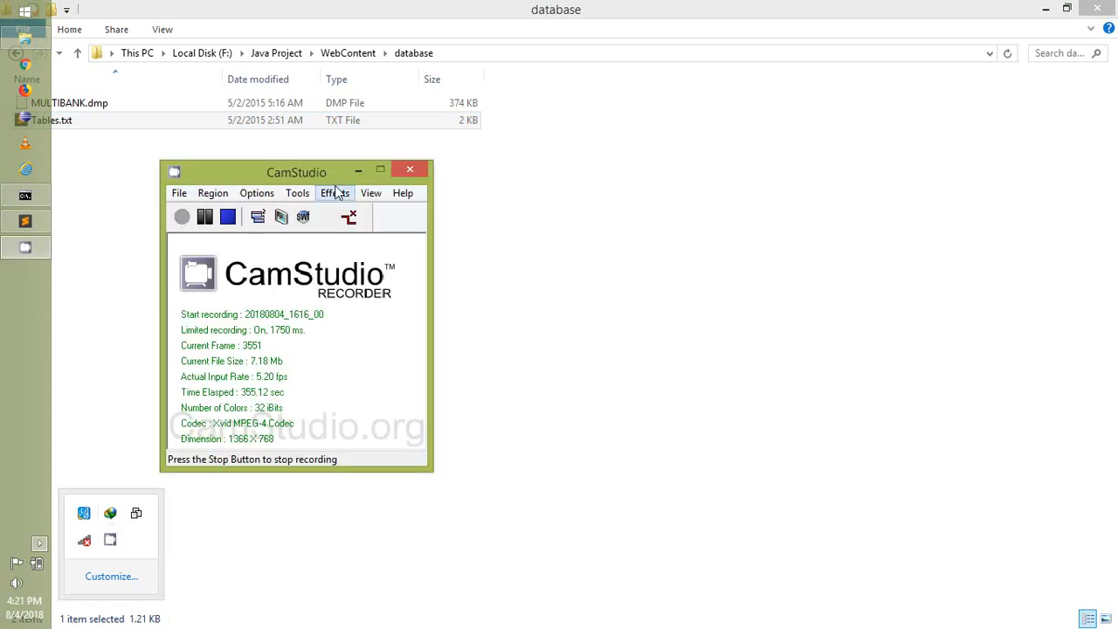